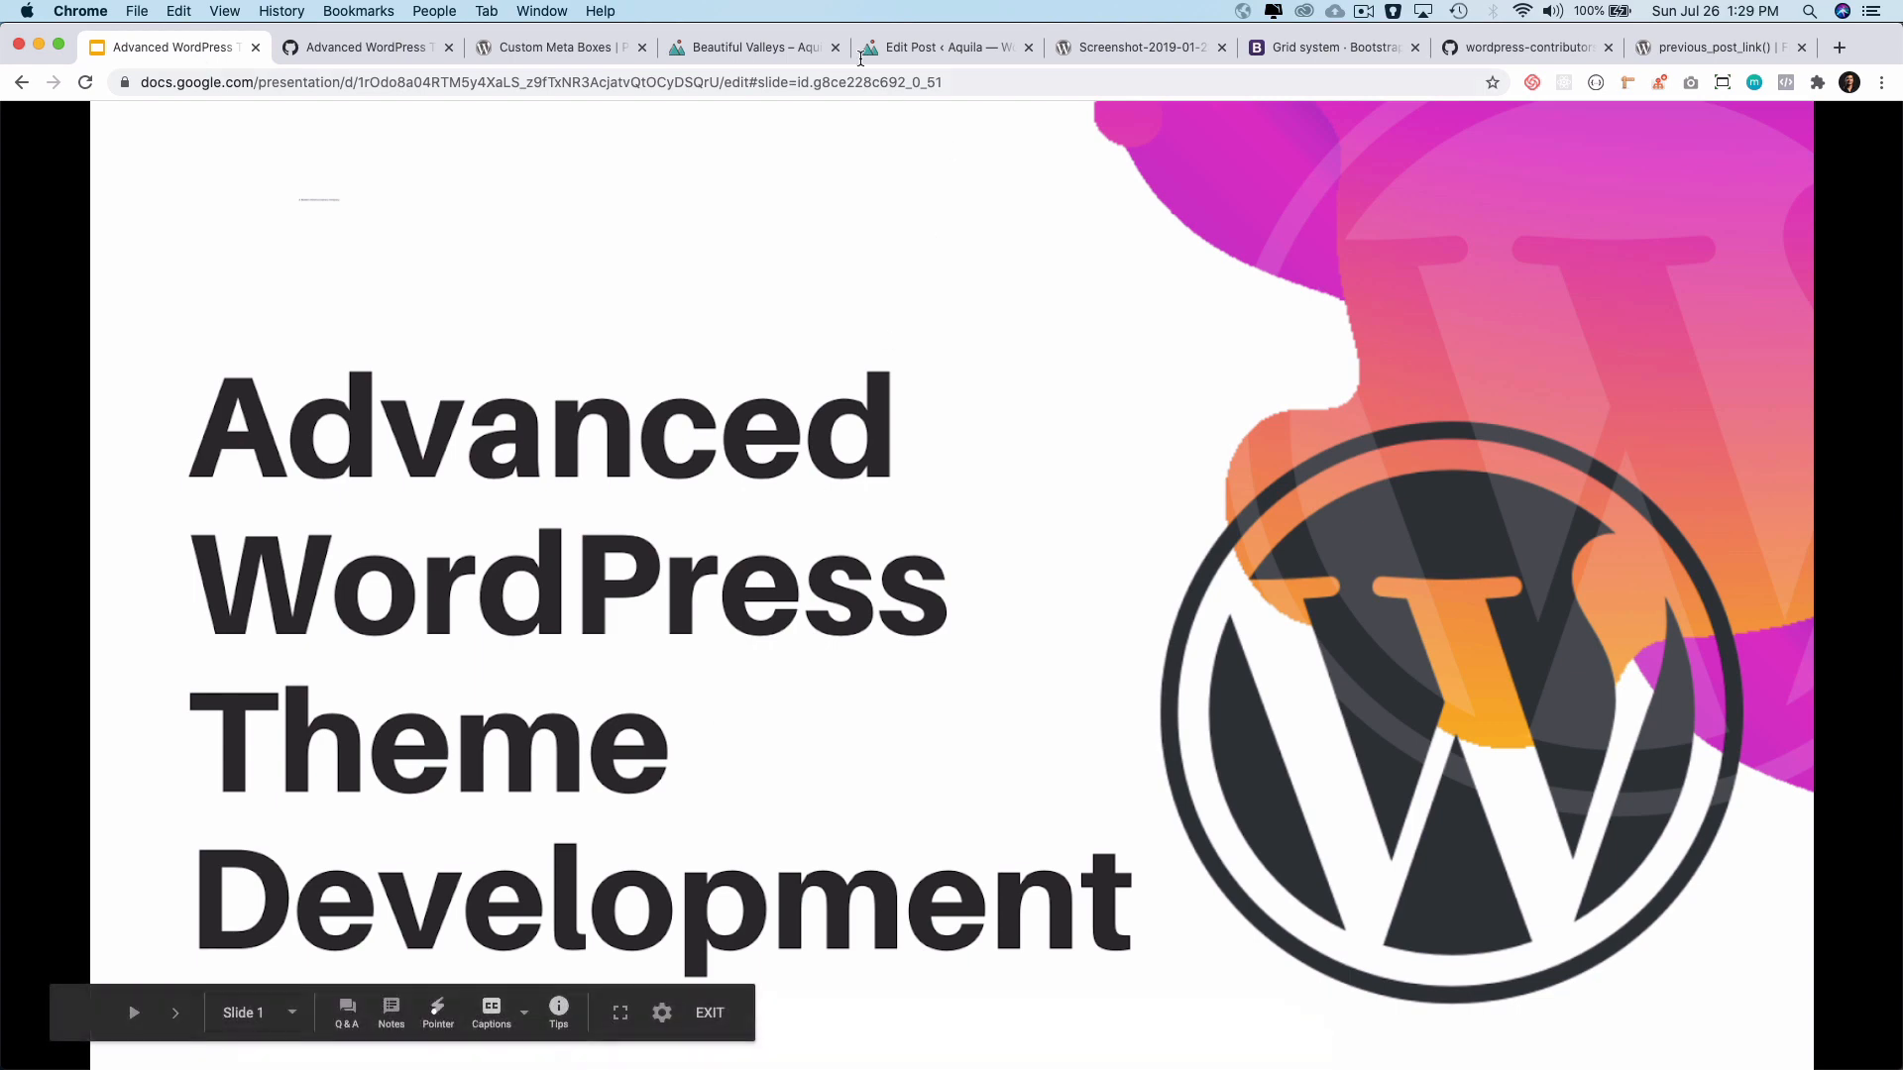
View the Beautiful Valleys post on the Aquila front end and highlight its body text.
click(753, 47)
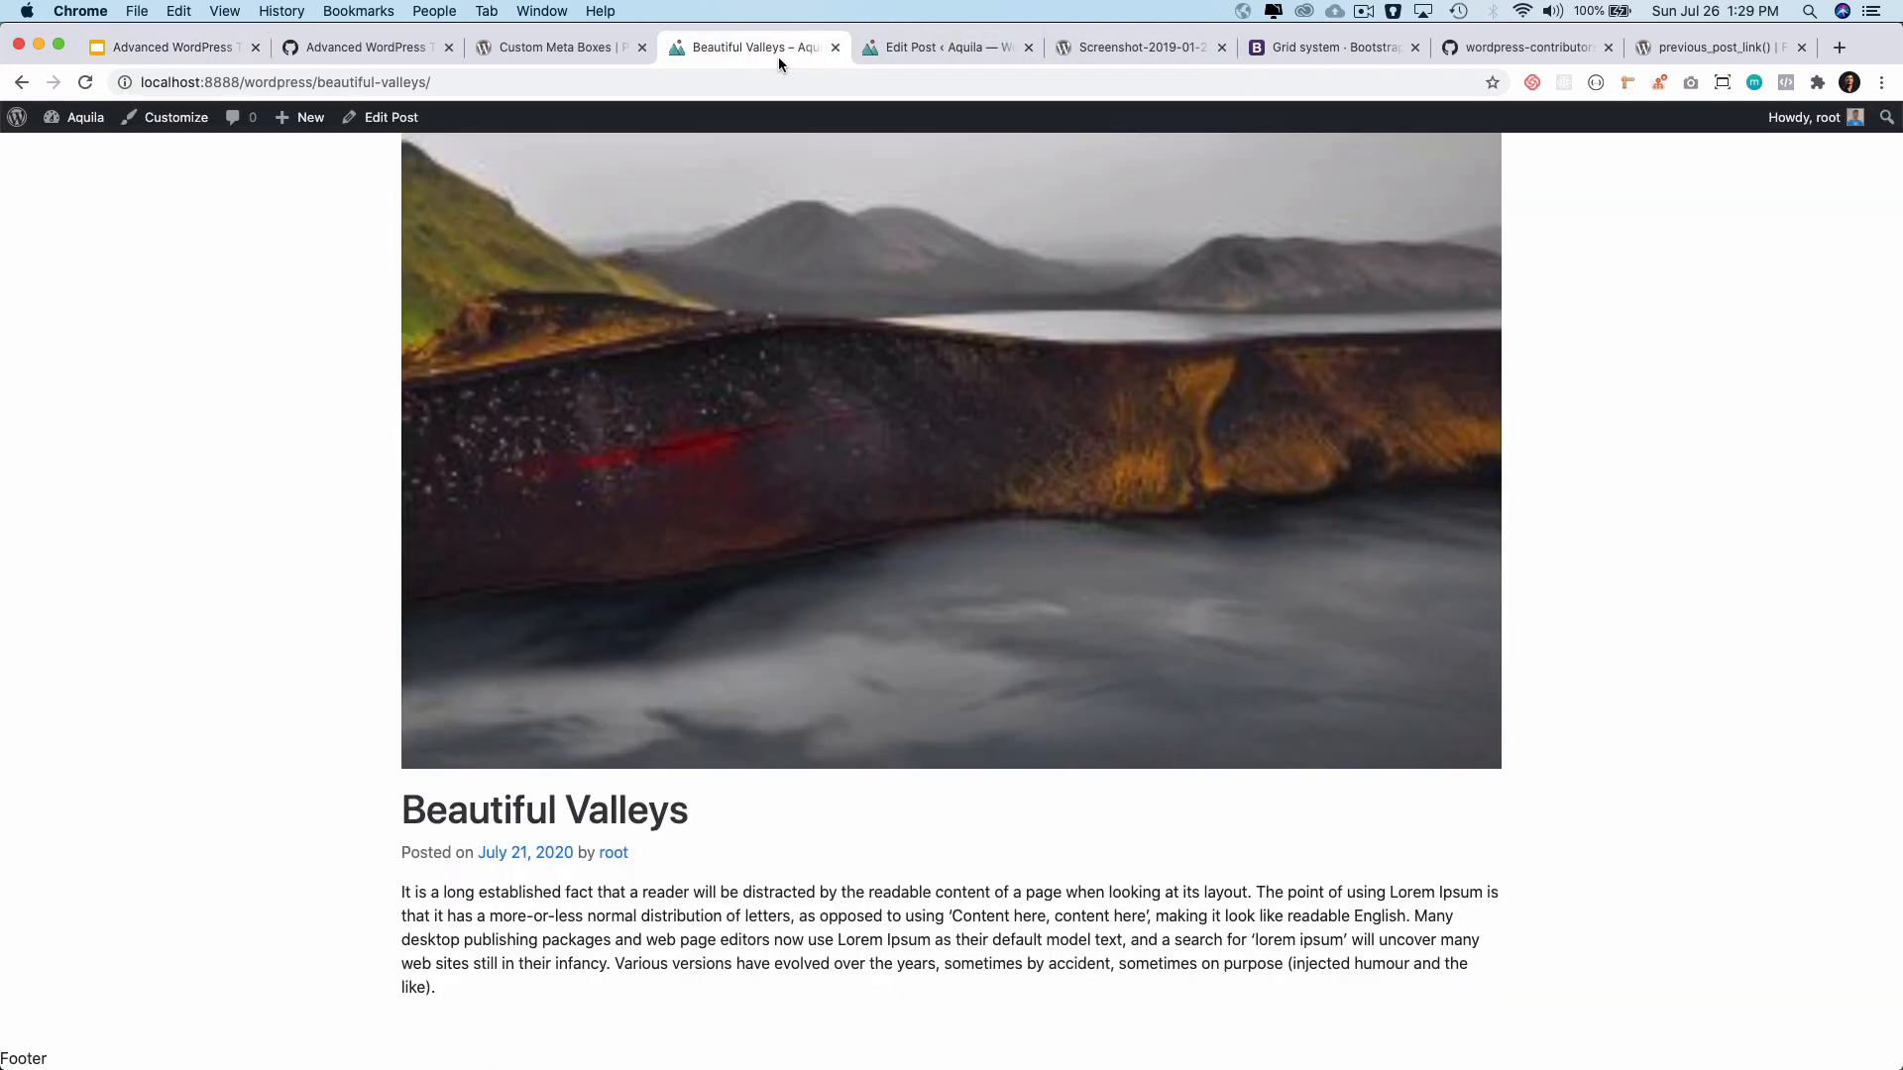
mouse_move(862, 489)
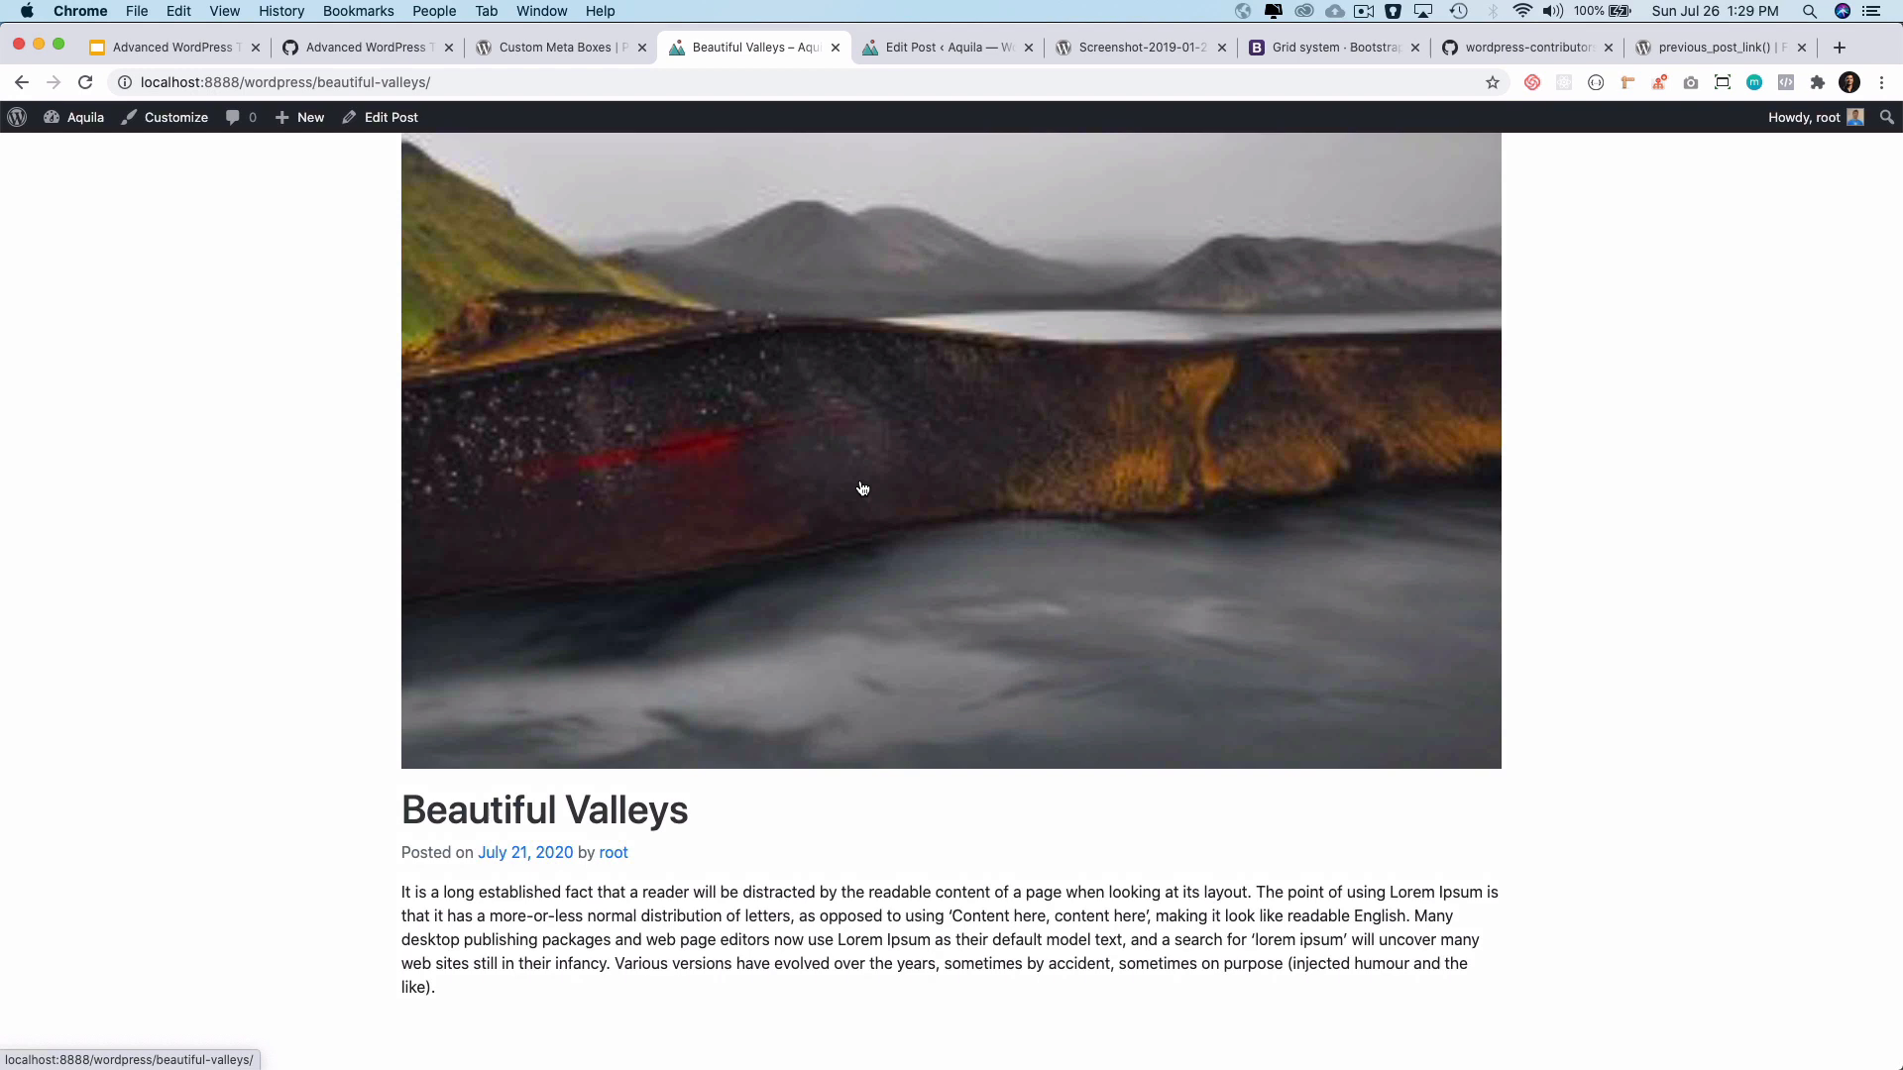
mouse_move(592, 724)
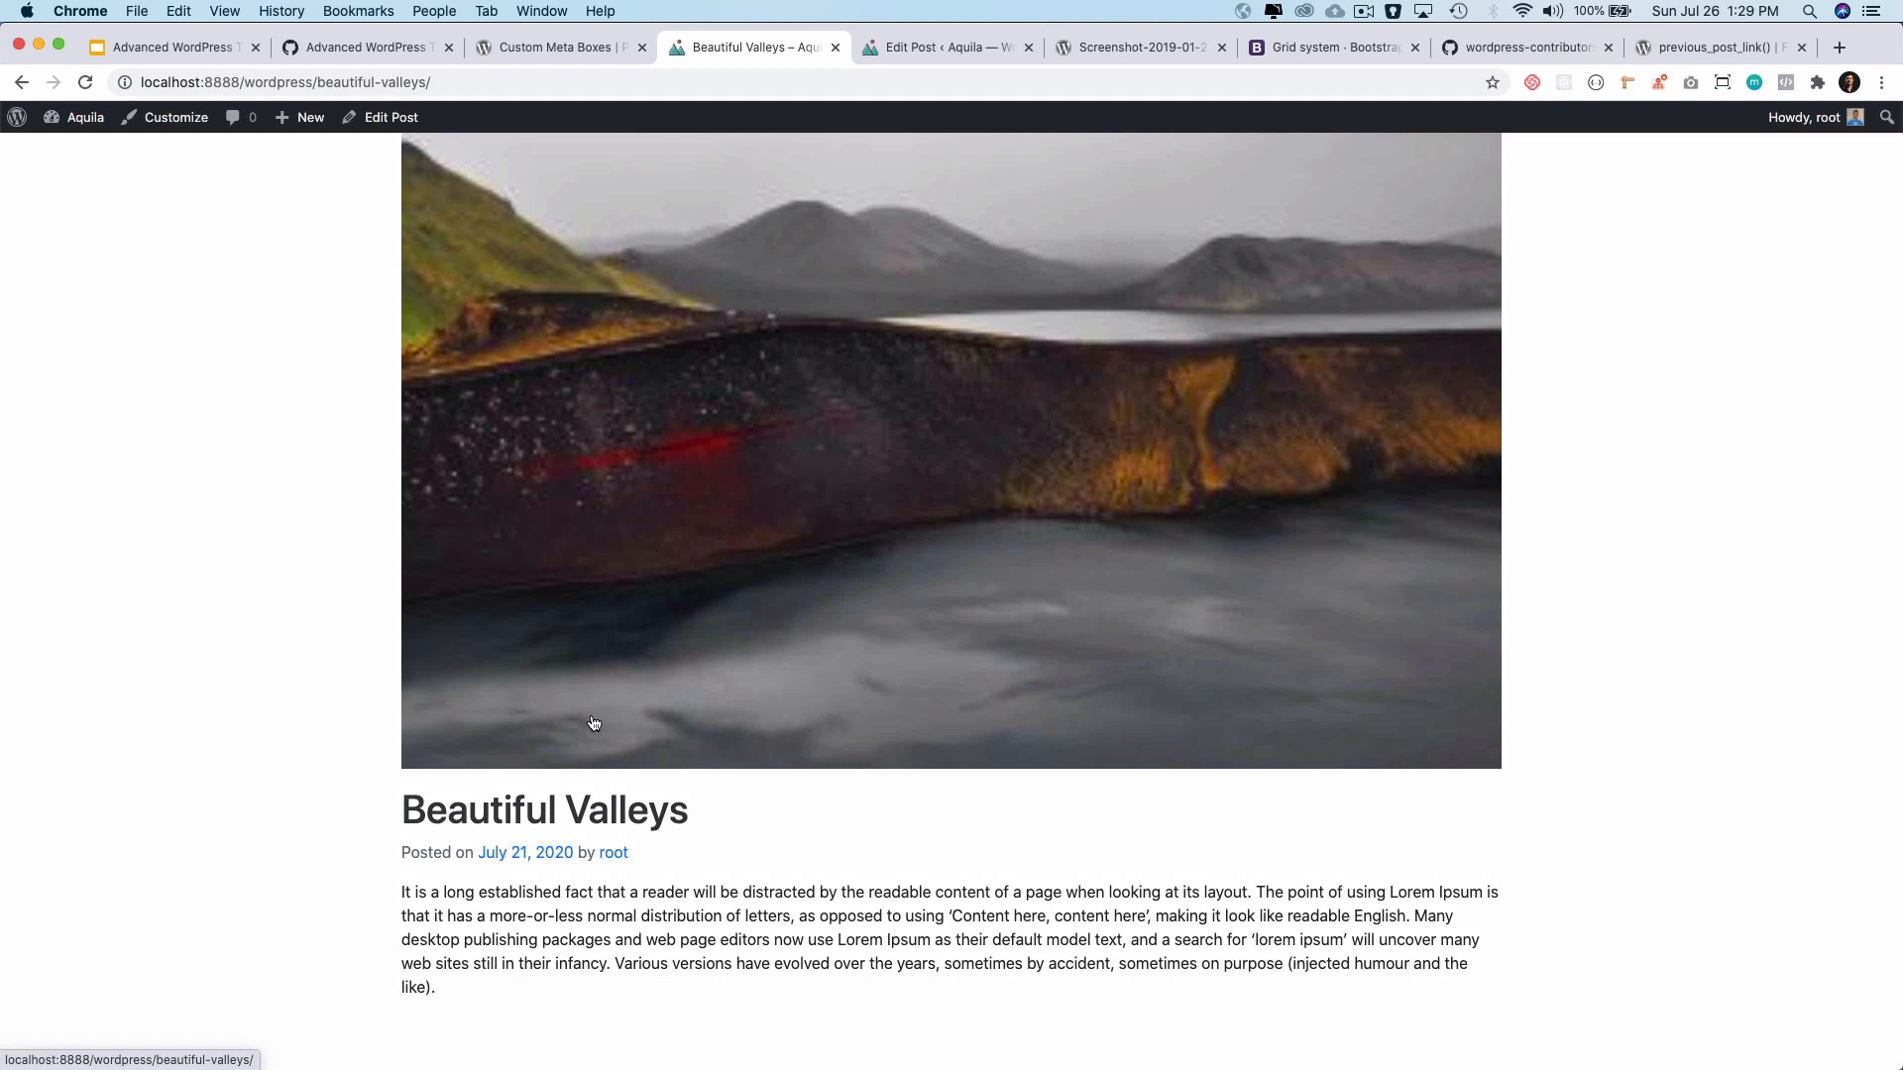
mouse_move(789, 510)
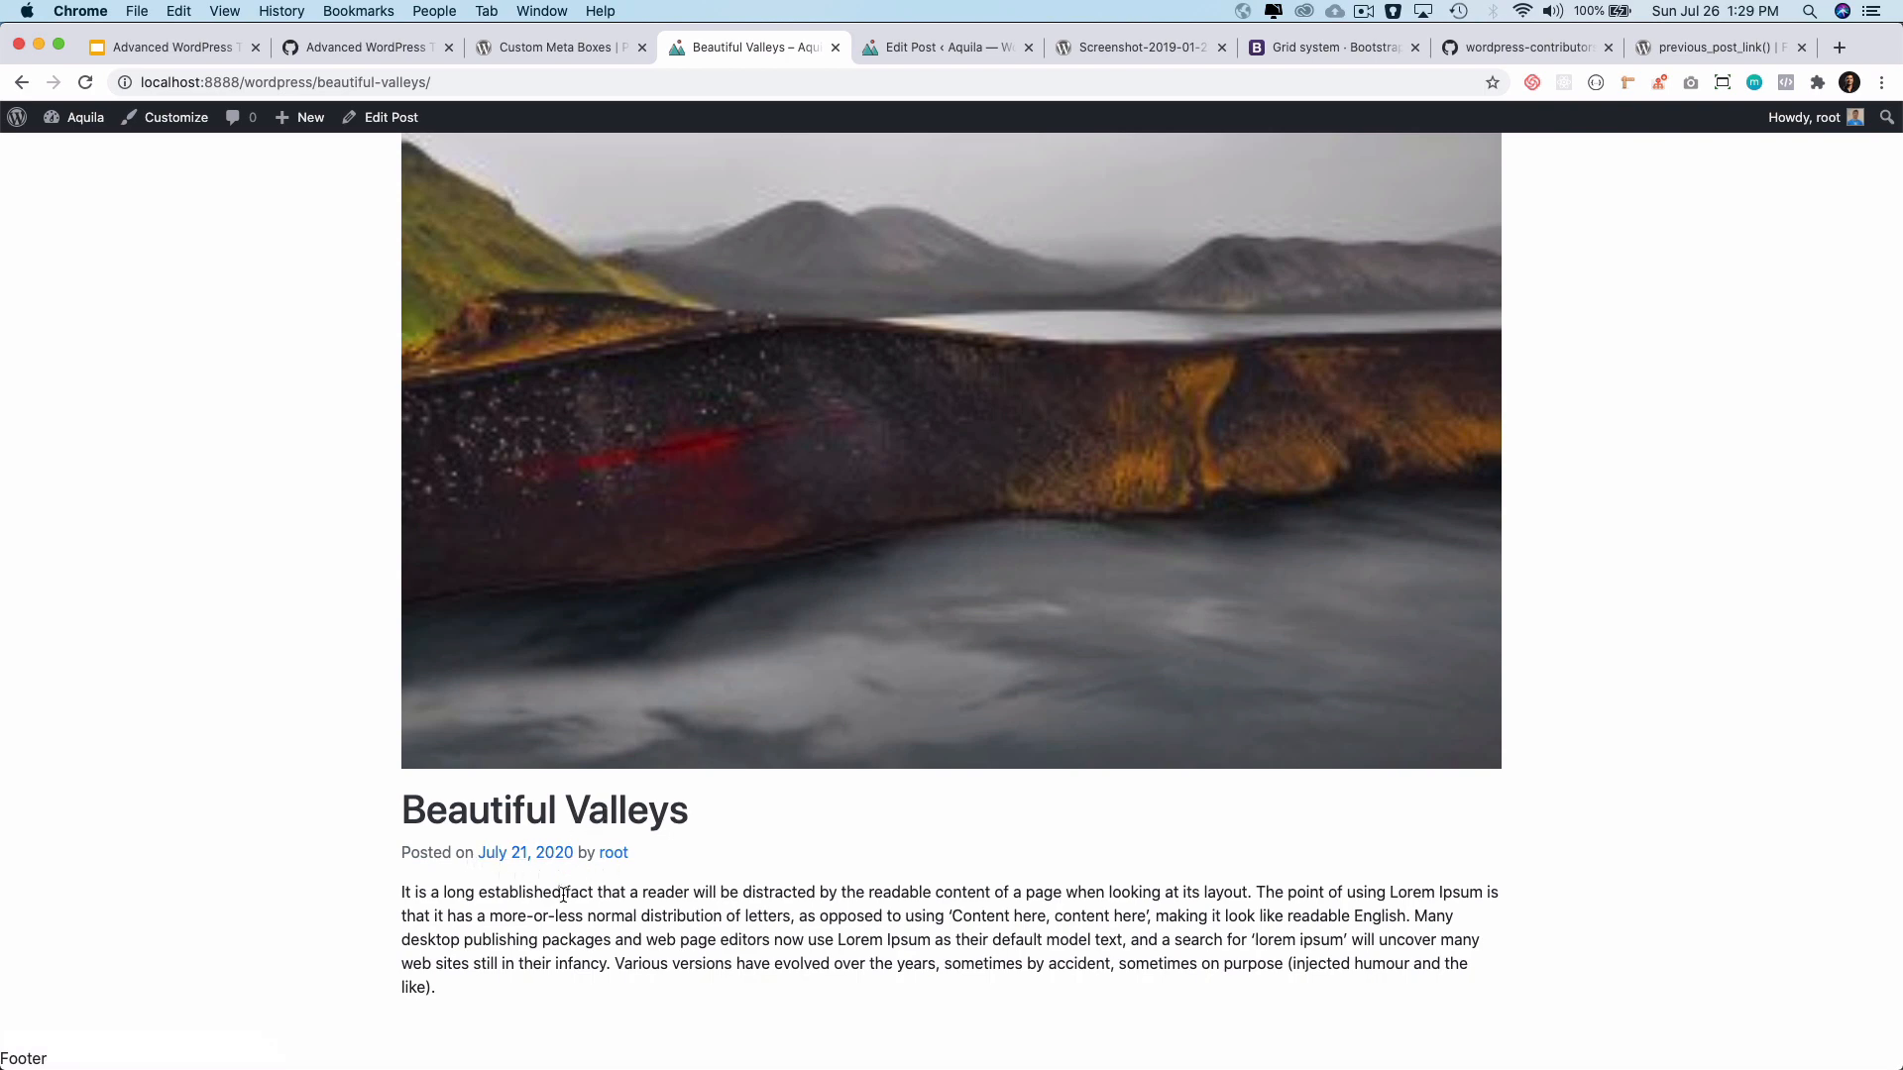
drag(405, 892, 434, 987)
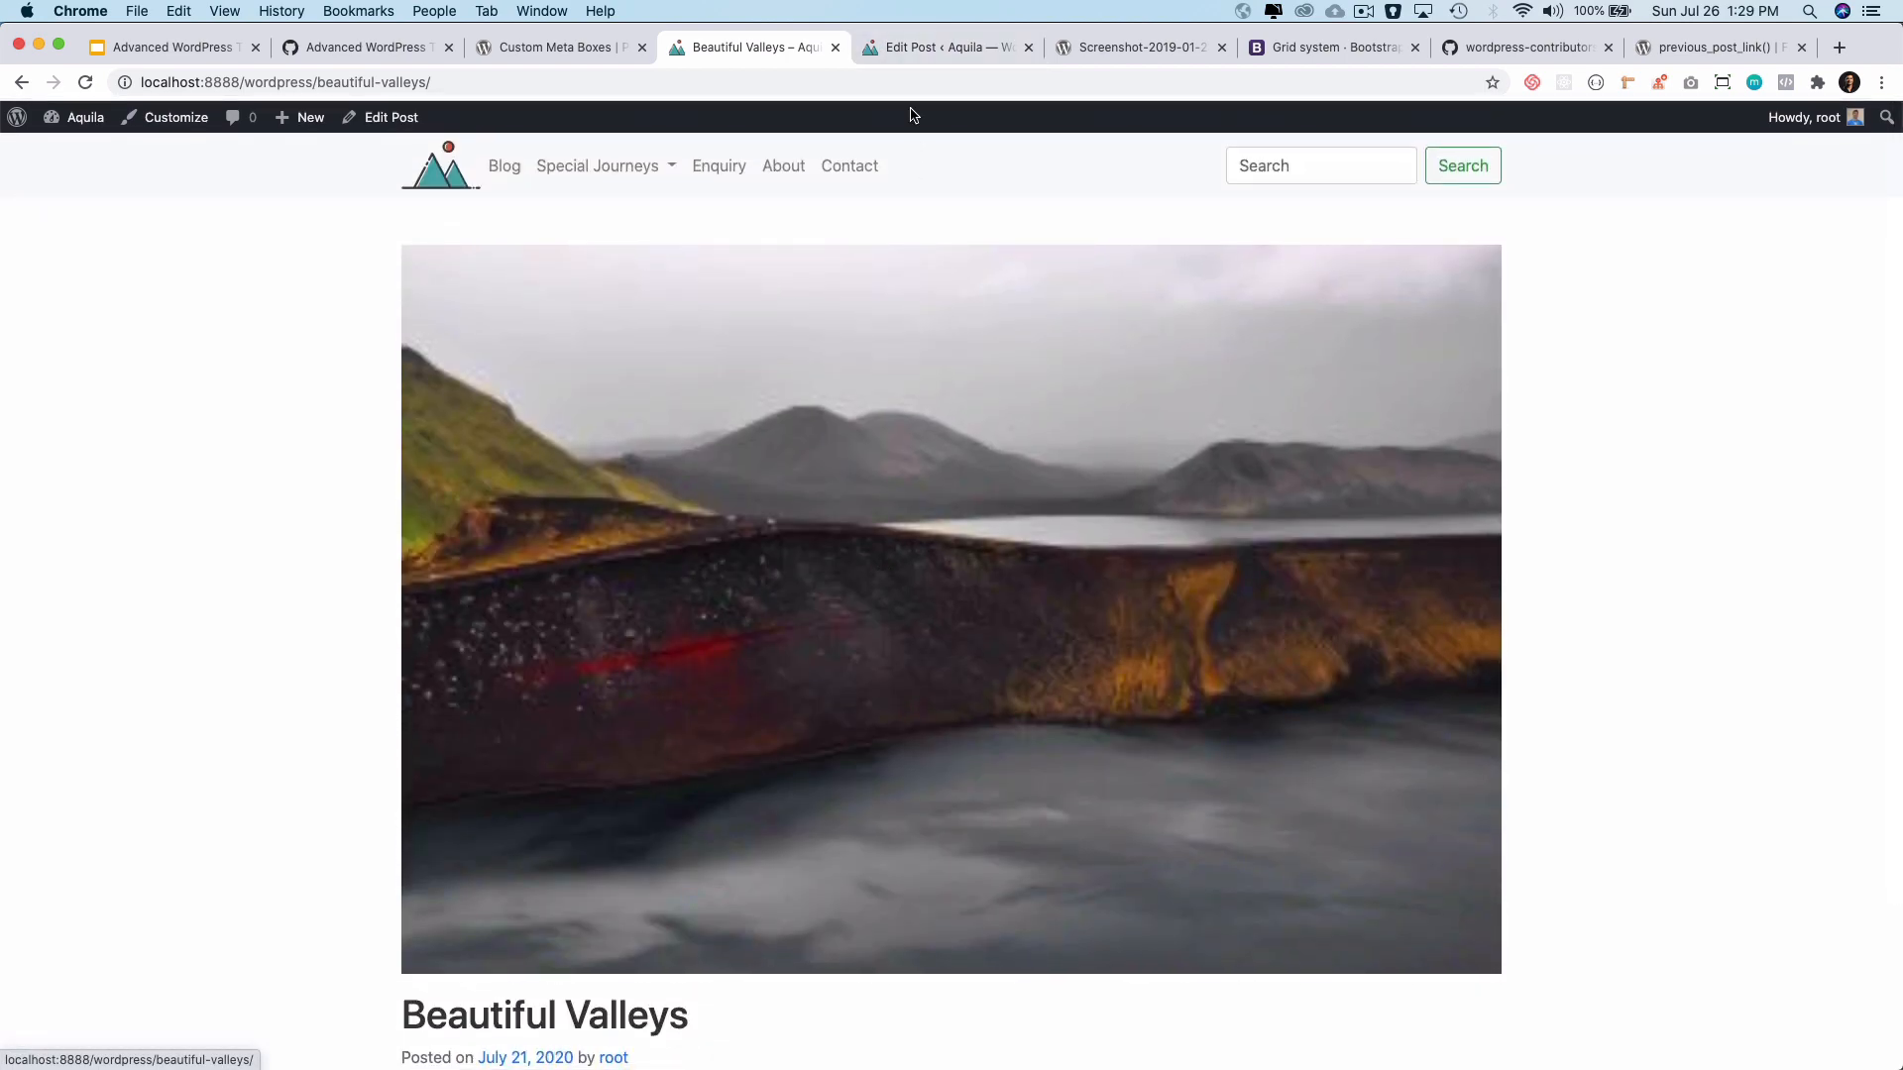
Insert a Page Break block after the first paragraph of the post in the editor.
click(948, 48)
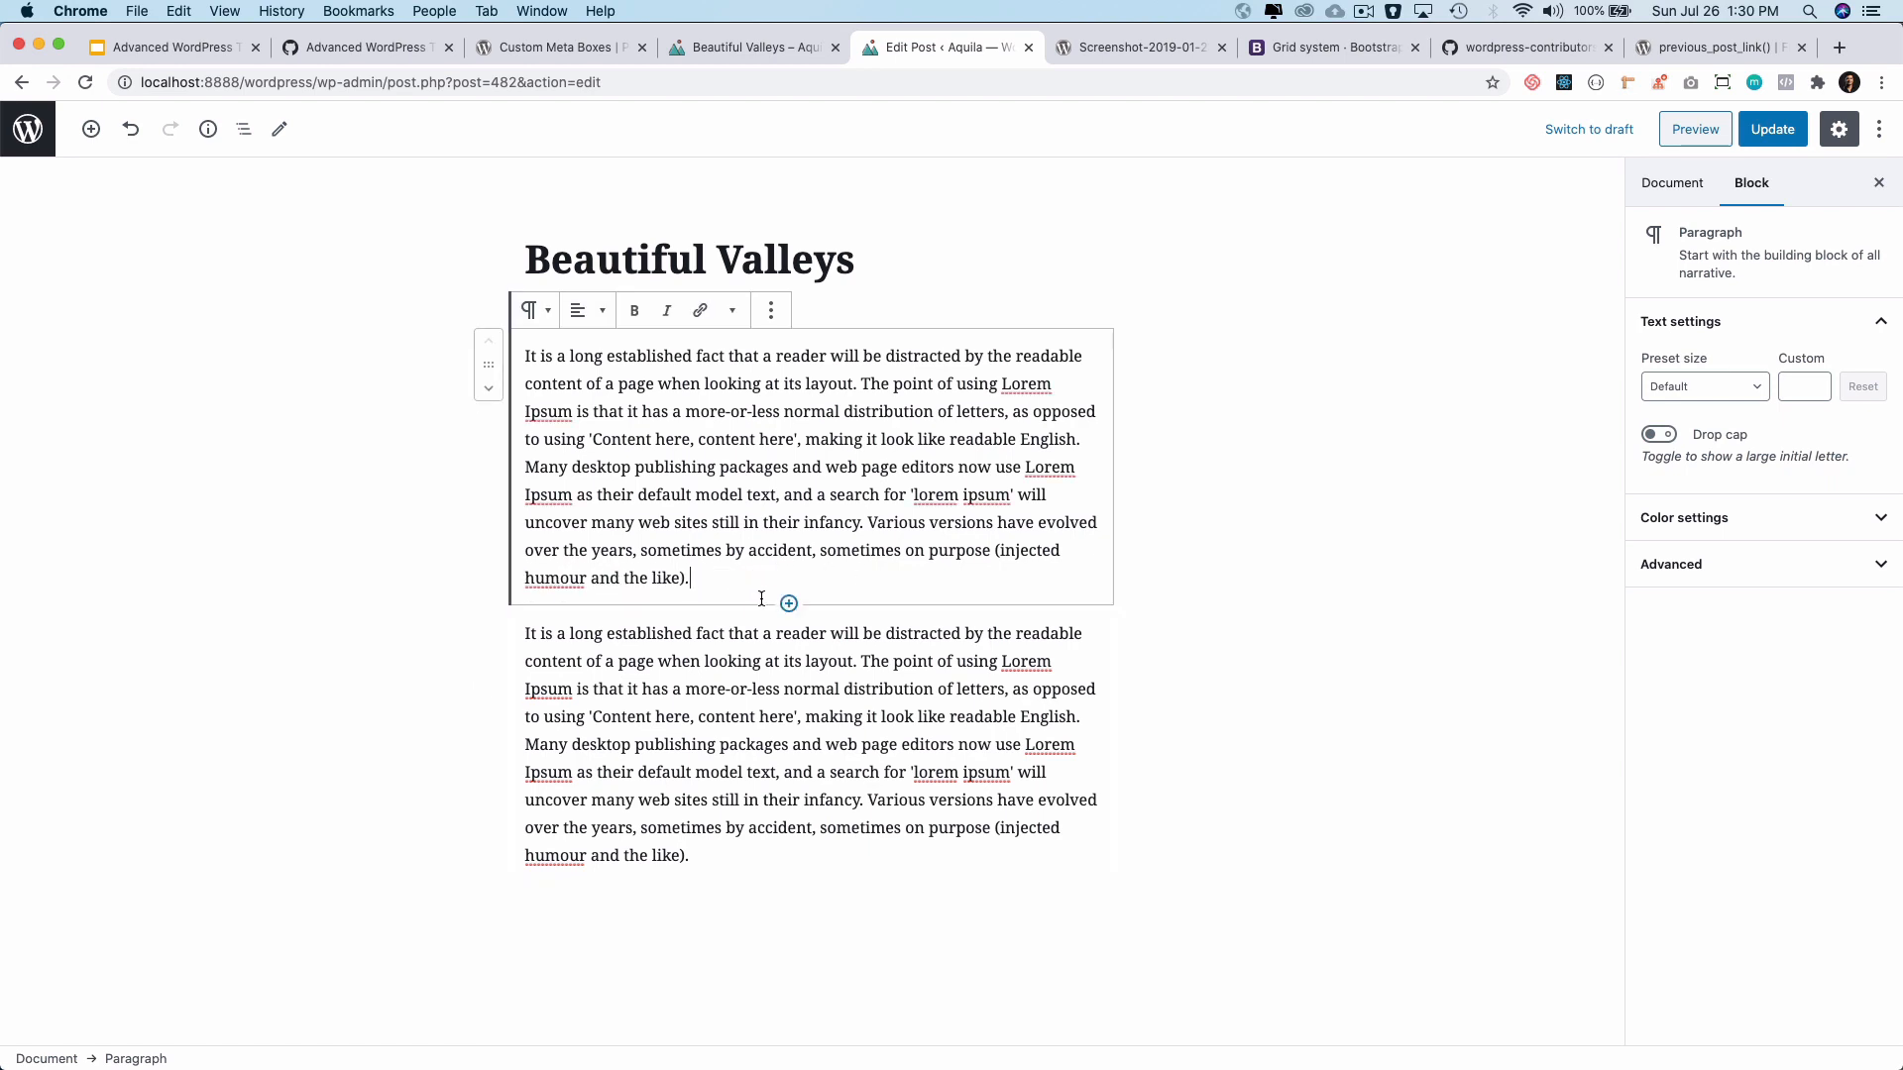
click(789, 604)
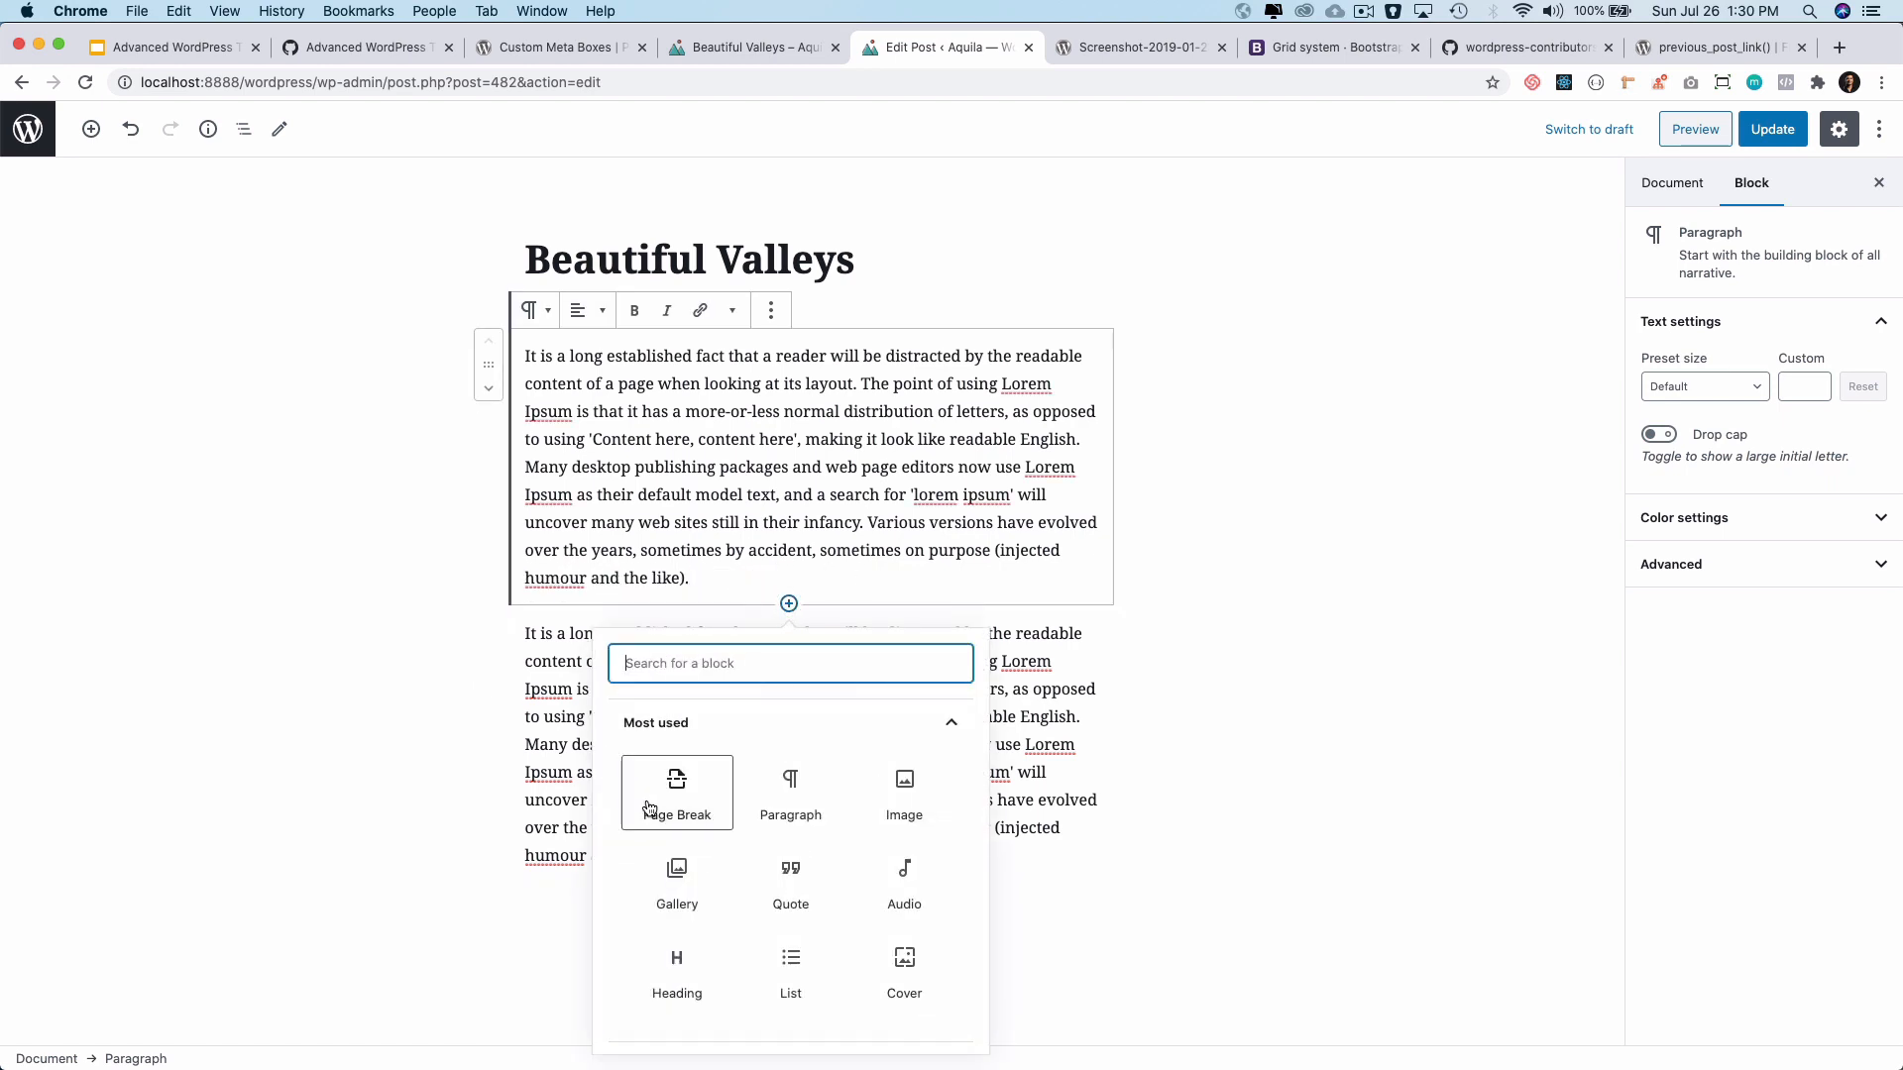
click(676, 793)
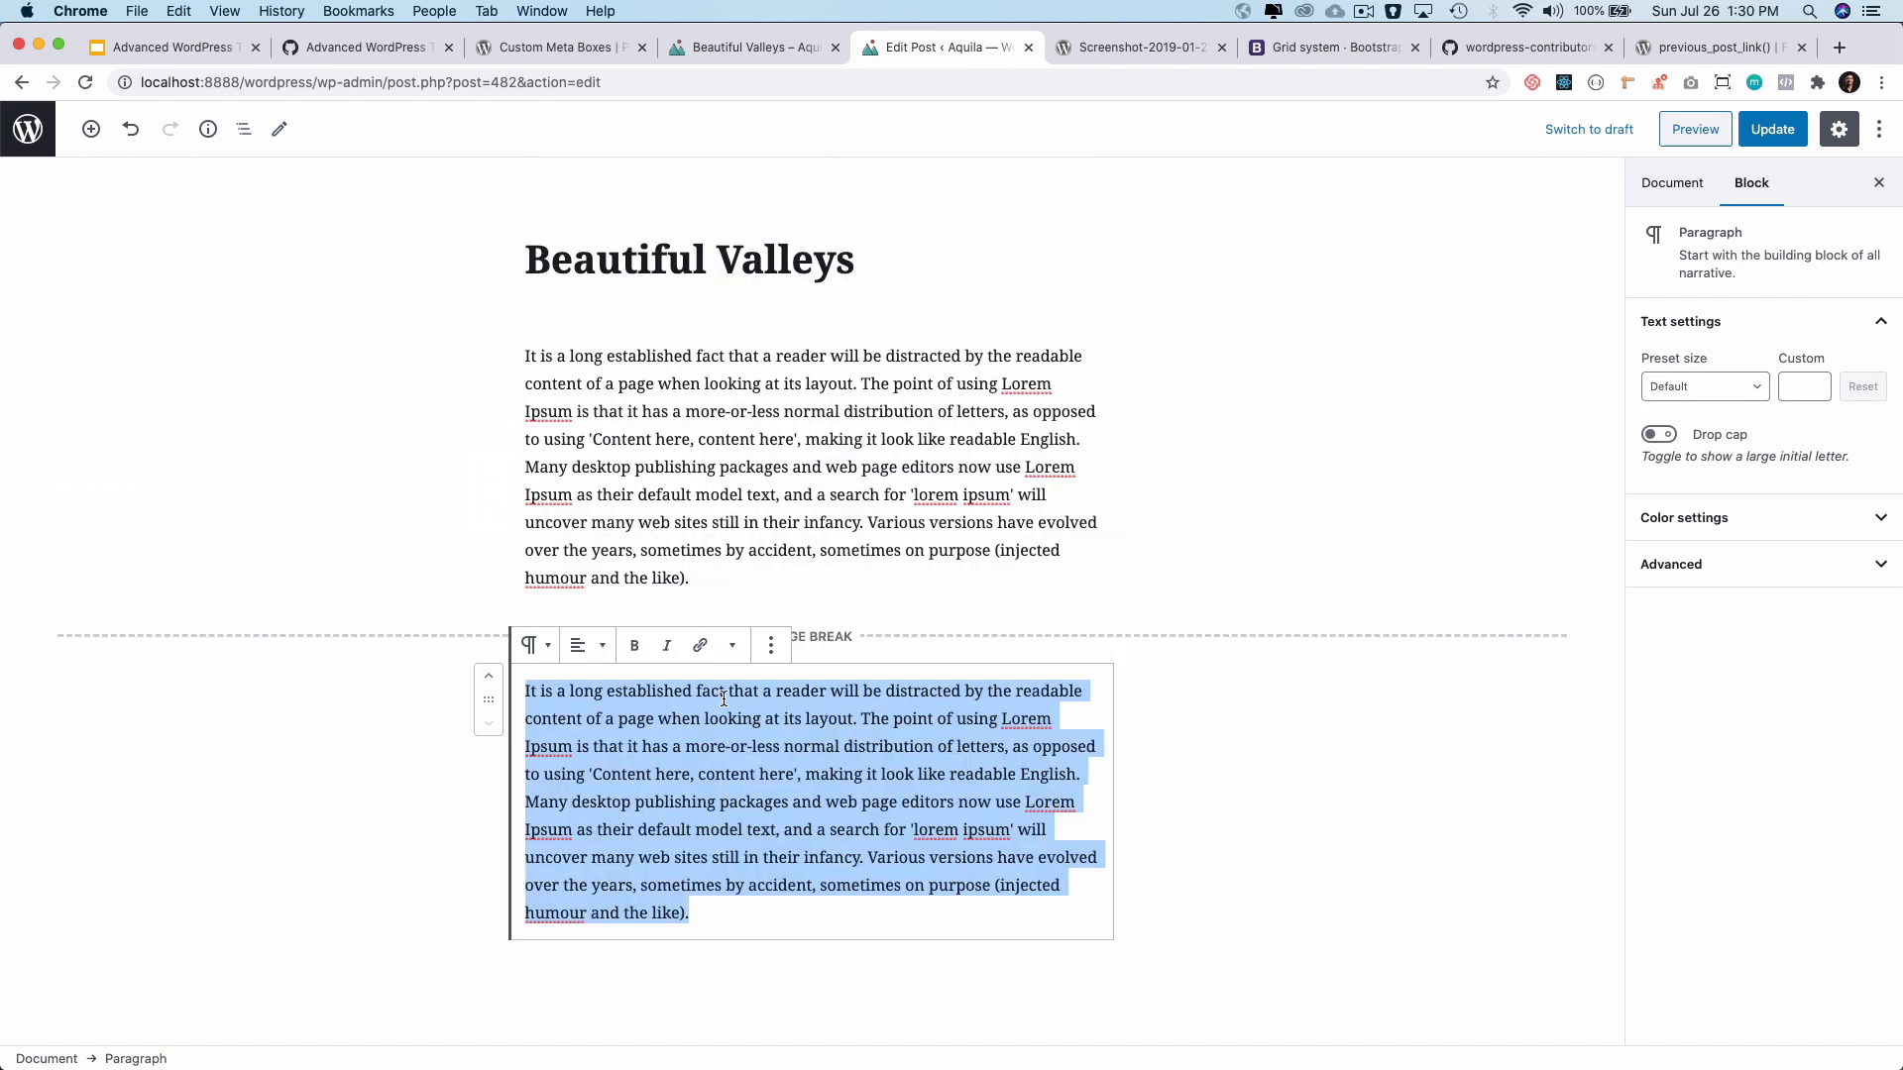
Insert a second Page Break after the second paragraph and update the post.
click(753, 912)
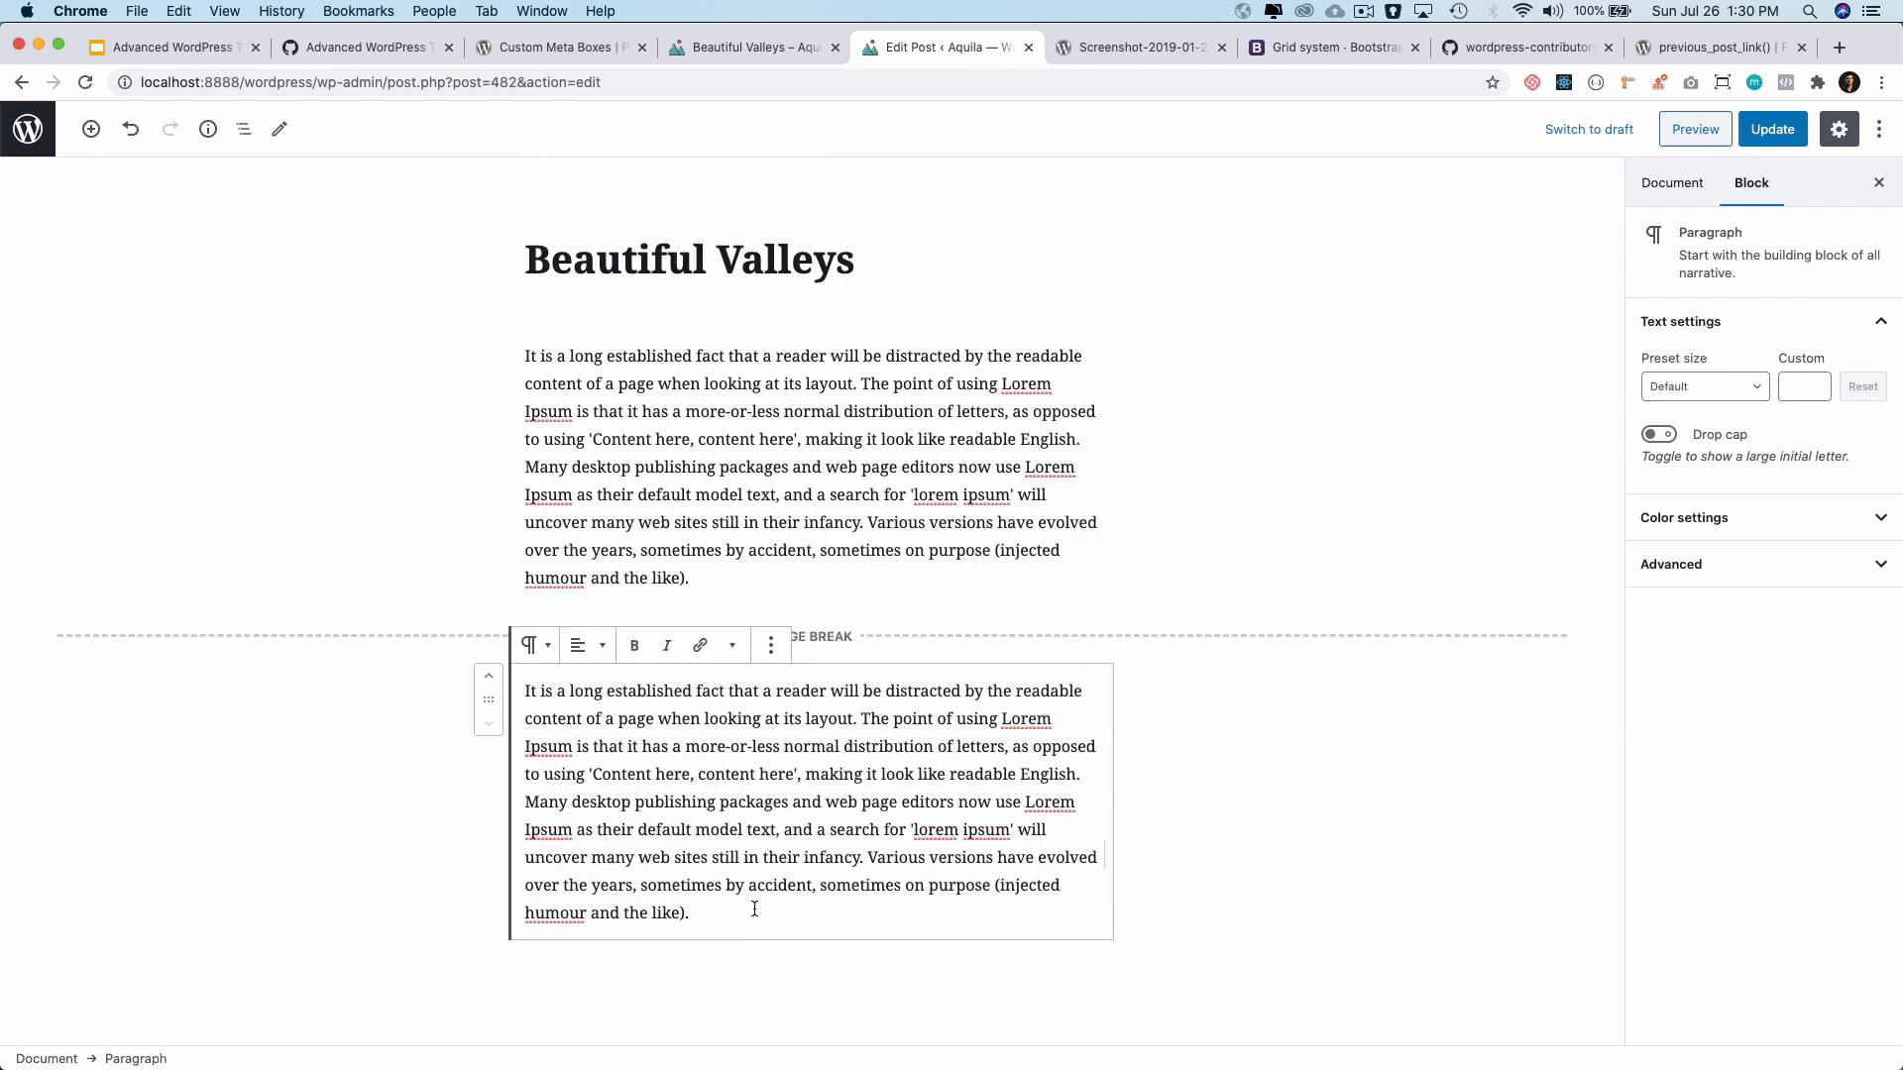
scroll(down, 3)
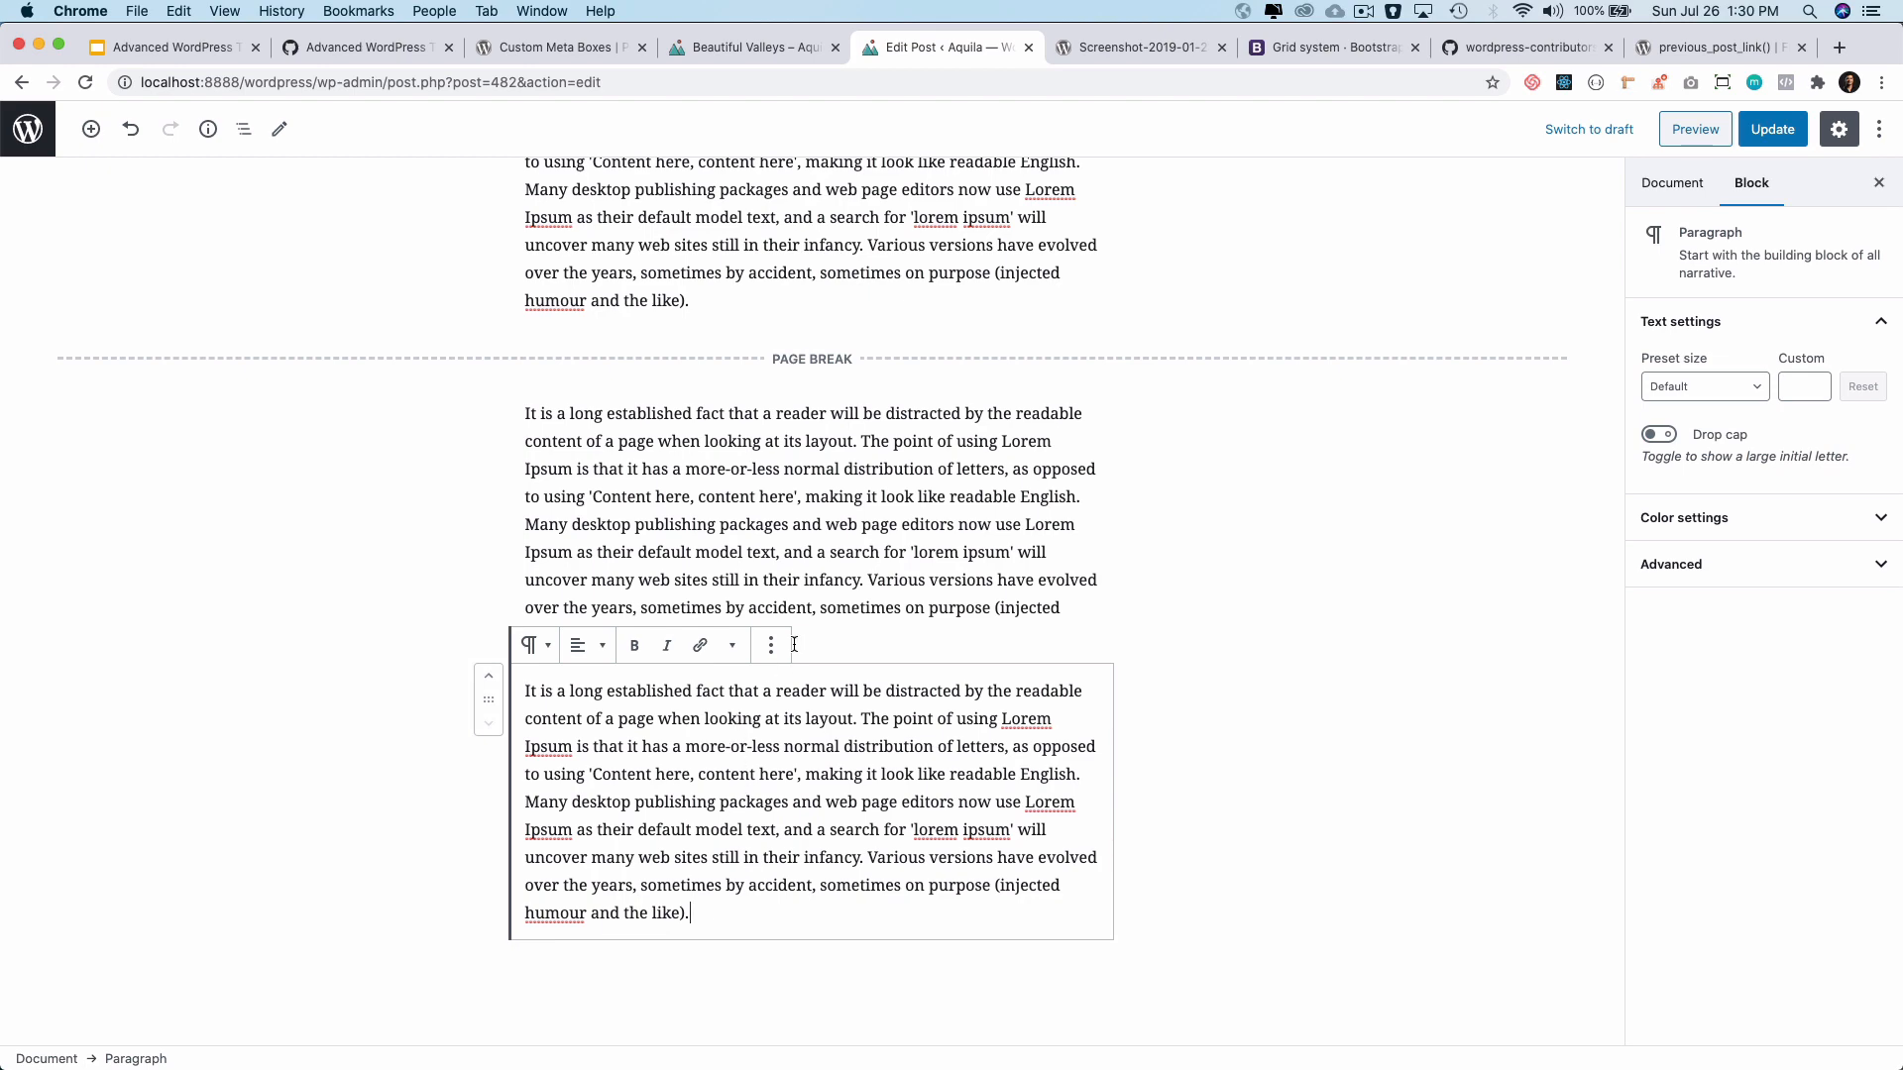
click(789, 662)
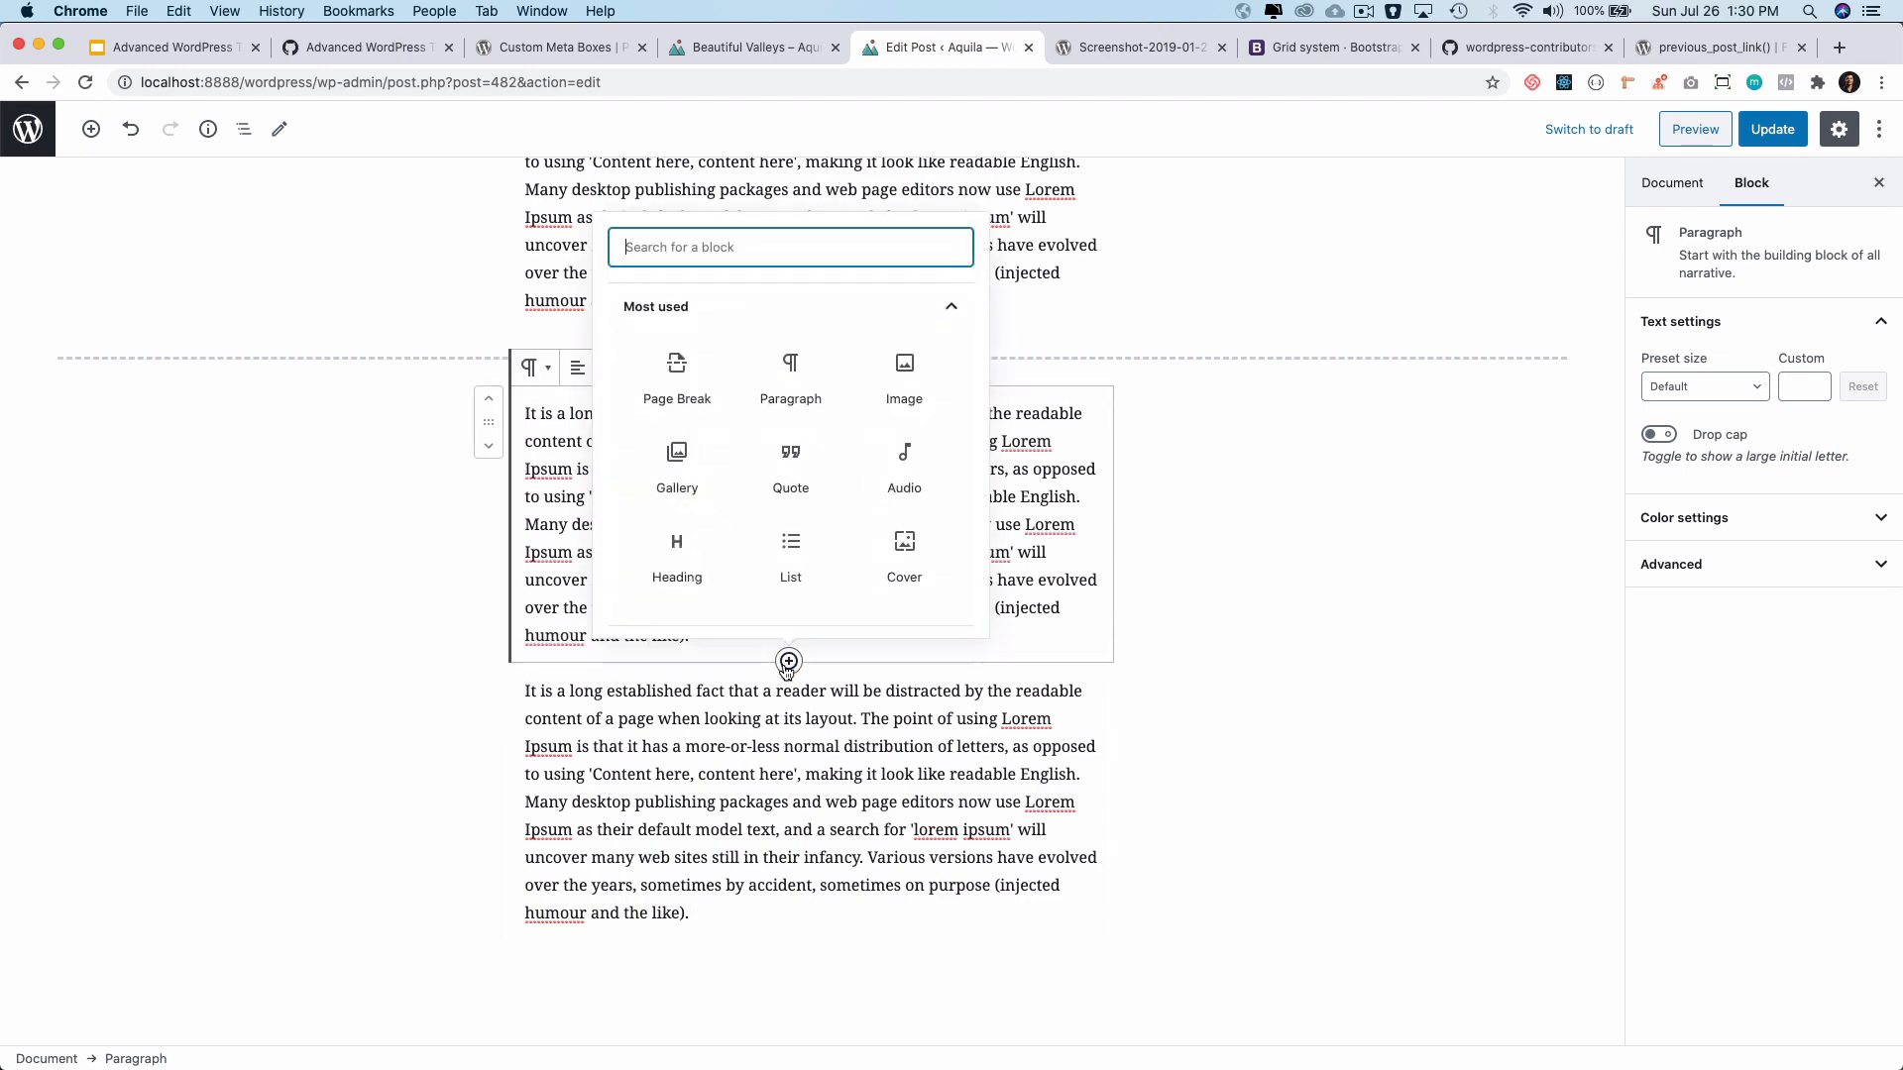
click(676, 365)
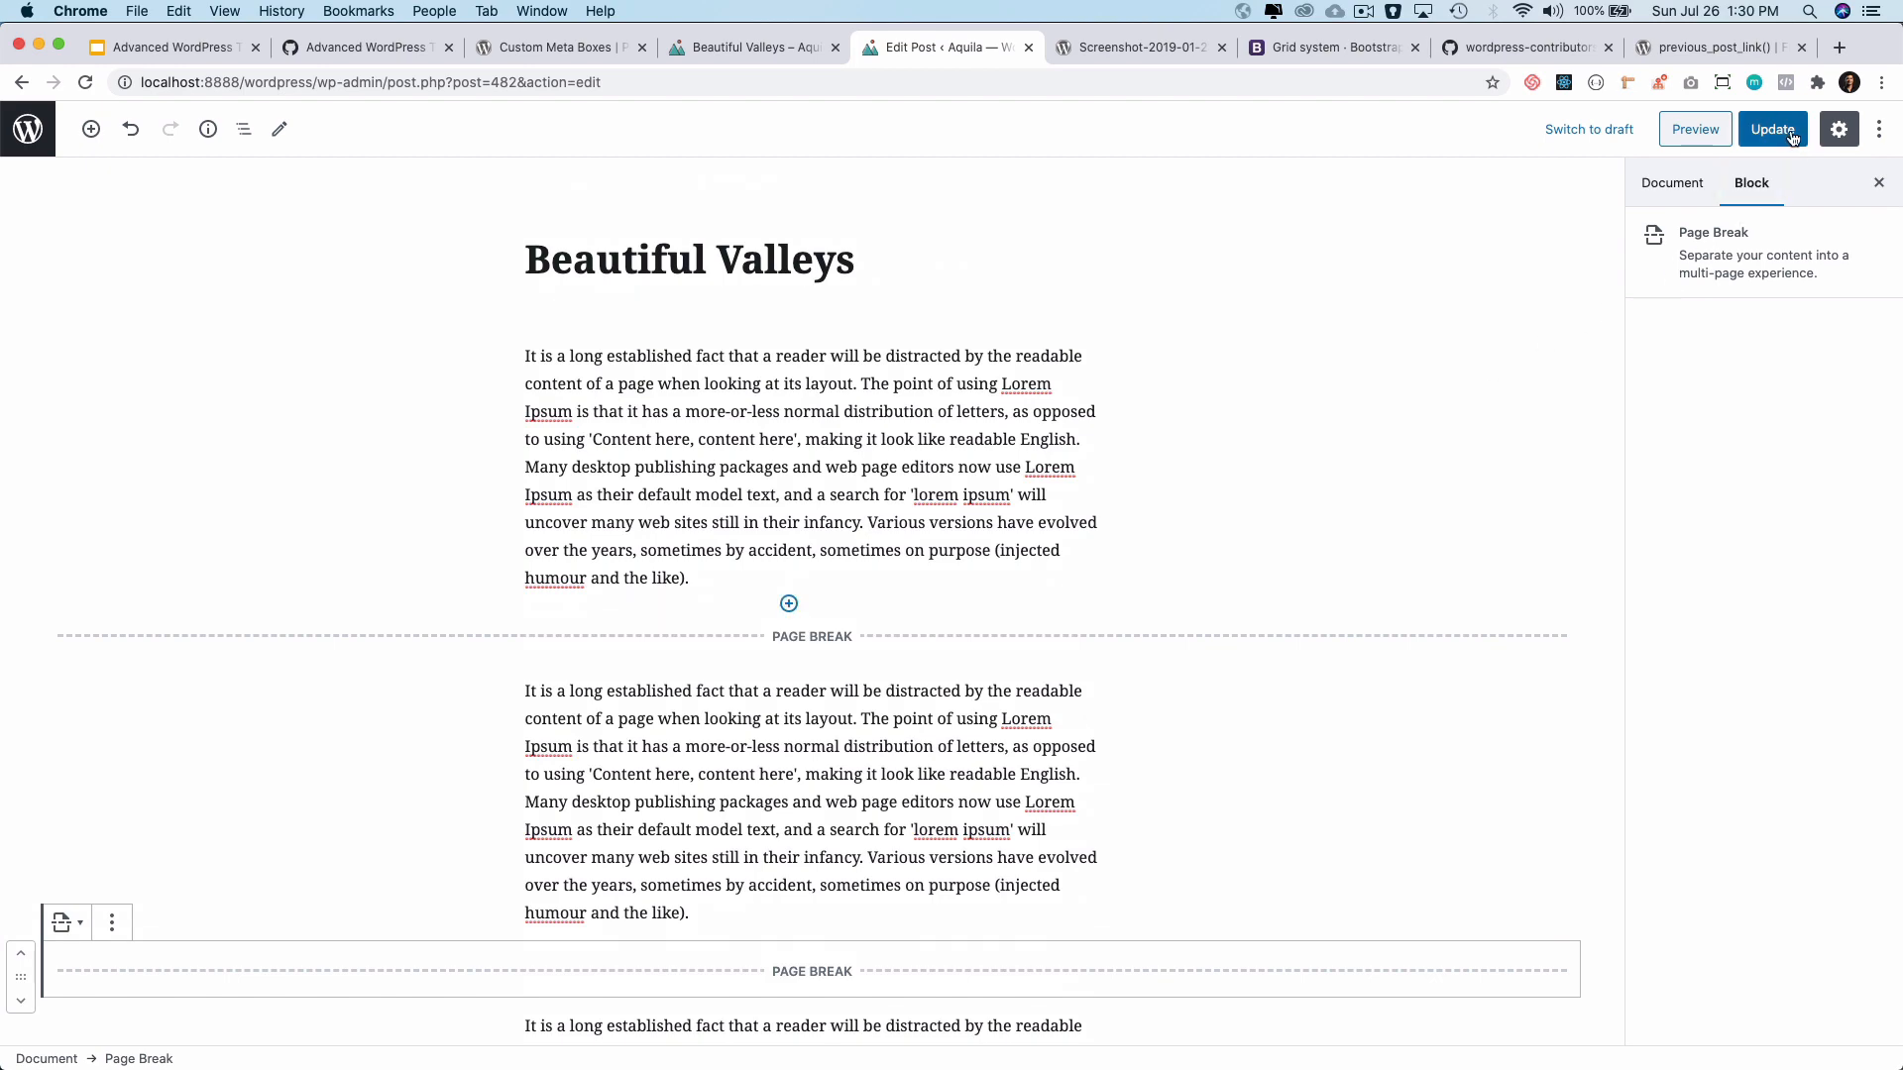
click(1772, 128)
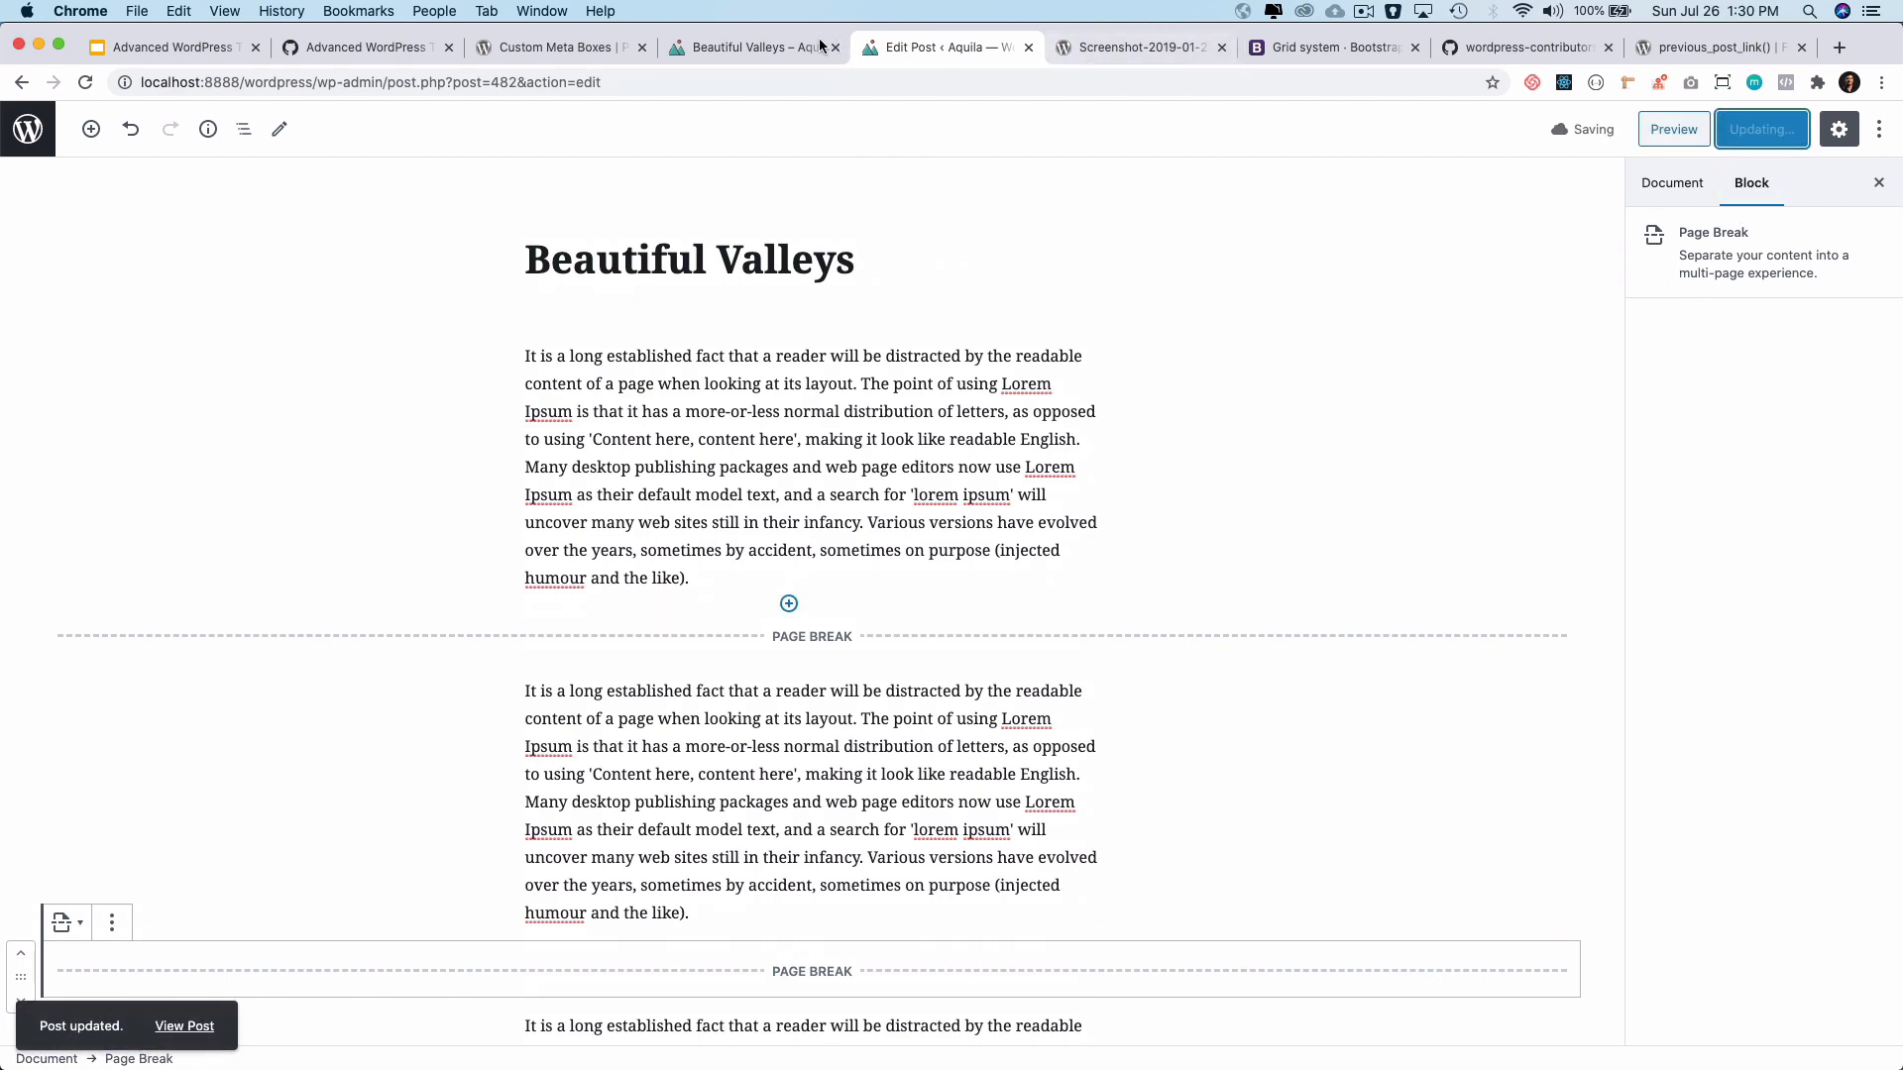
Check the post front end shows only the first part, then return to the editor.
click(184, 1025)
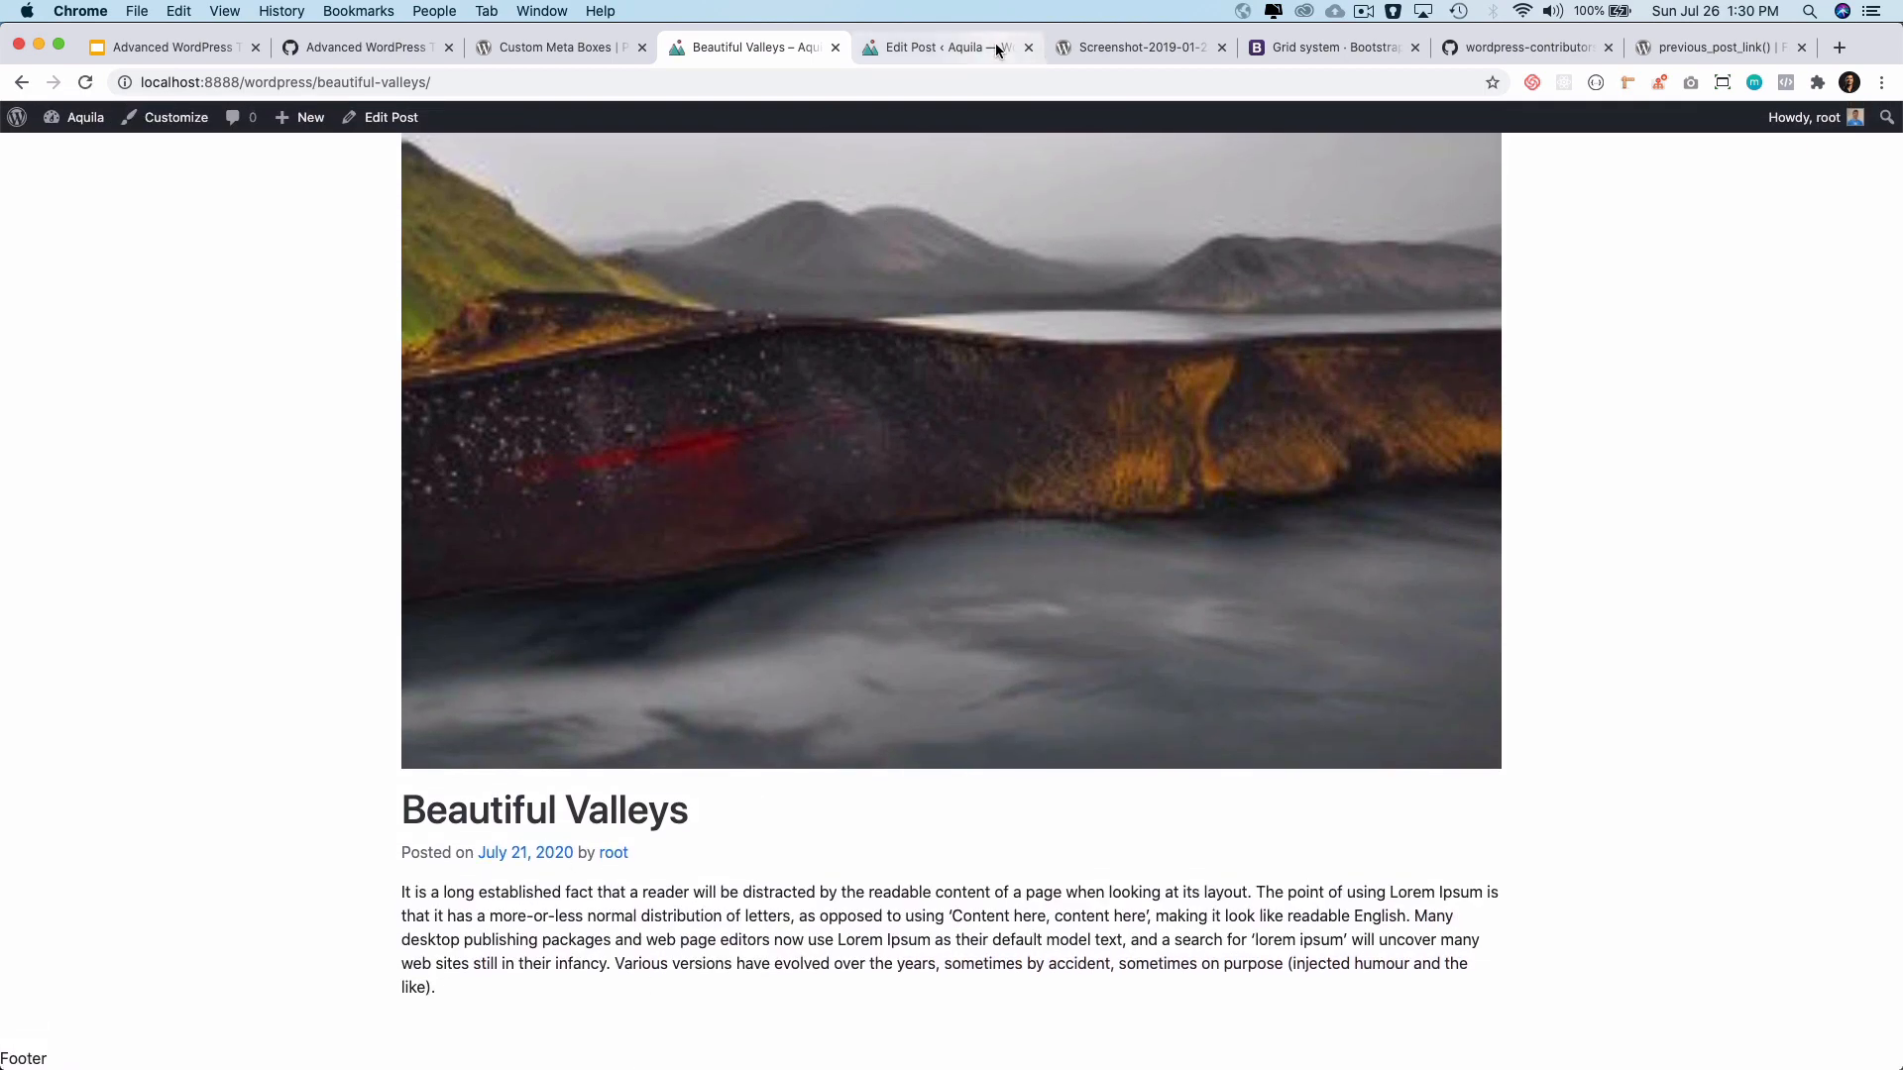
click(948, 48)
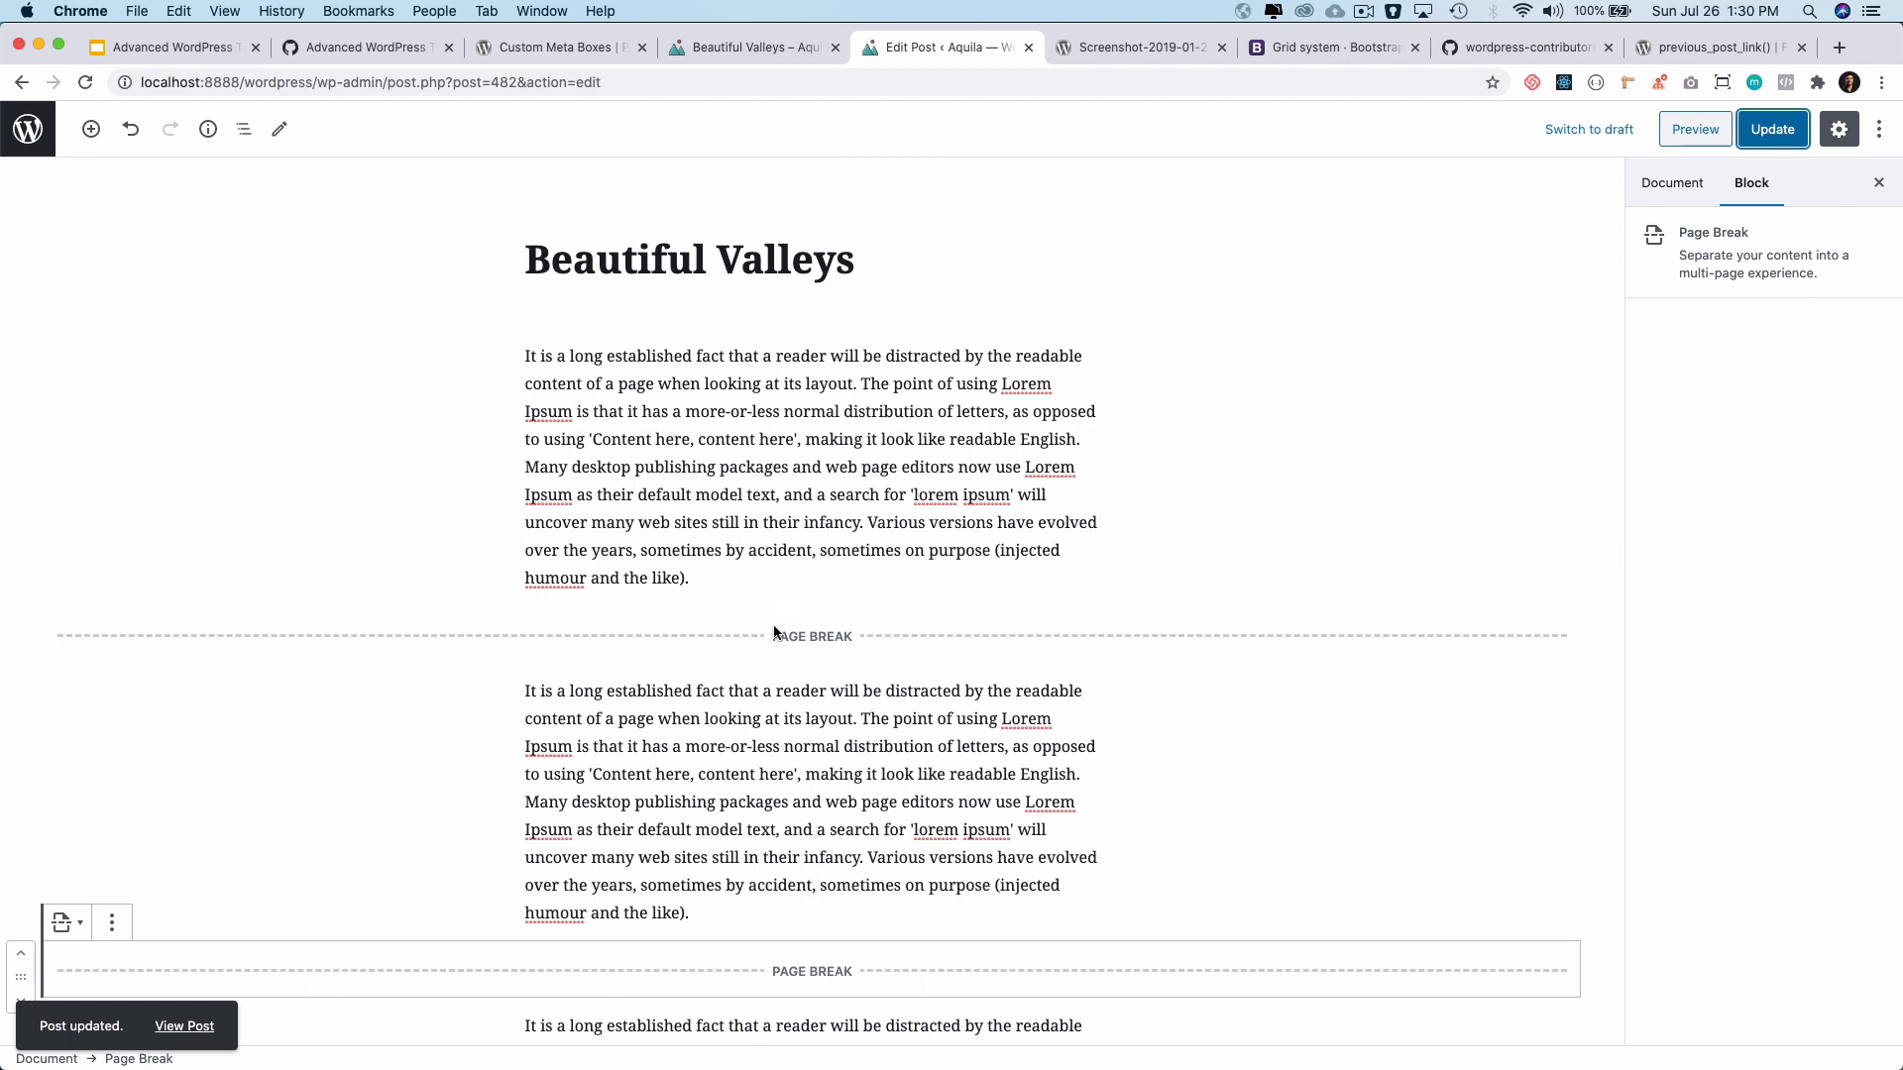
click(811, 634)
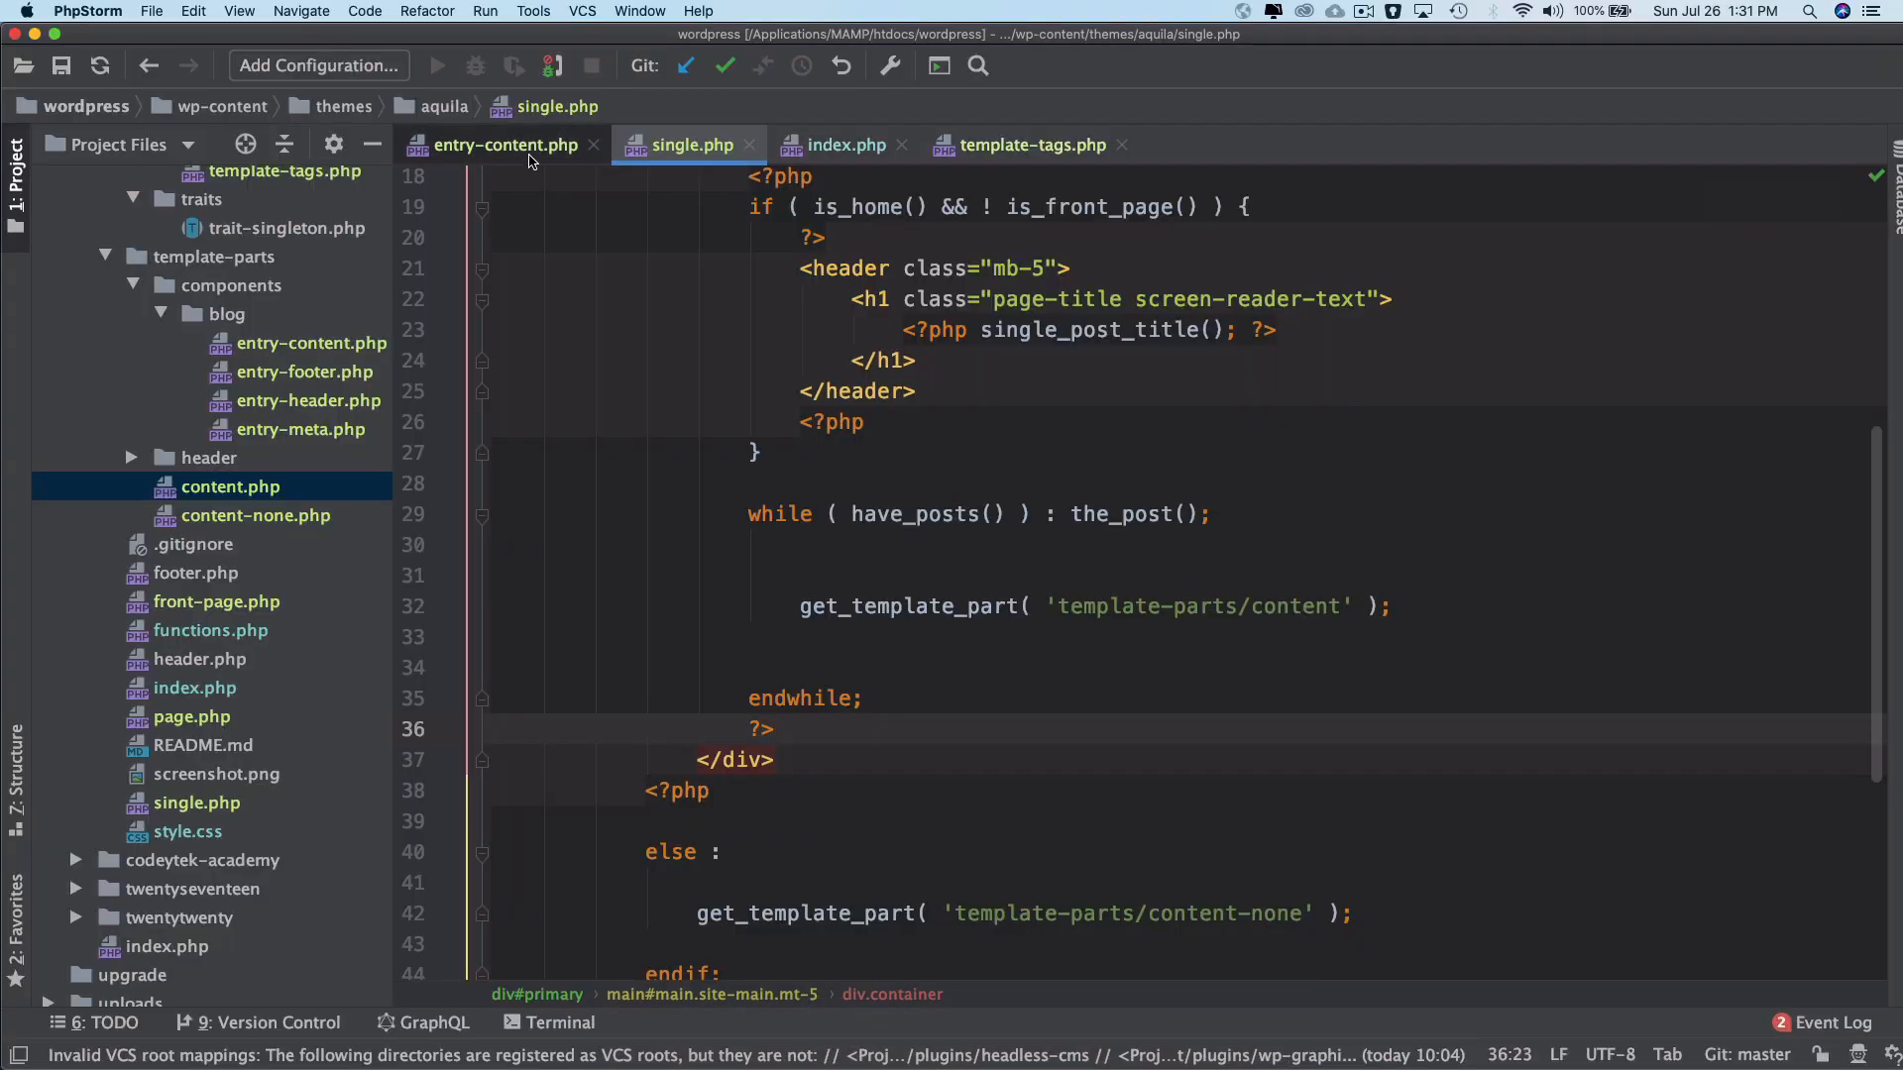
Bring entry-content.php's is_single check and wp_link_pages call into view.
click(505, 144)
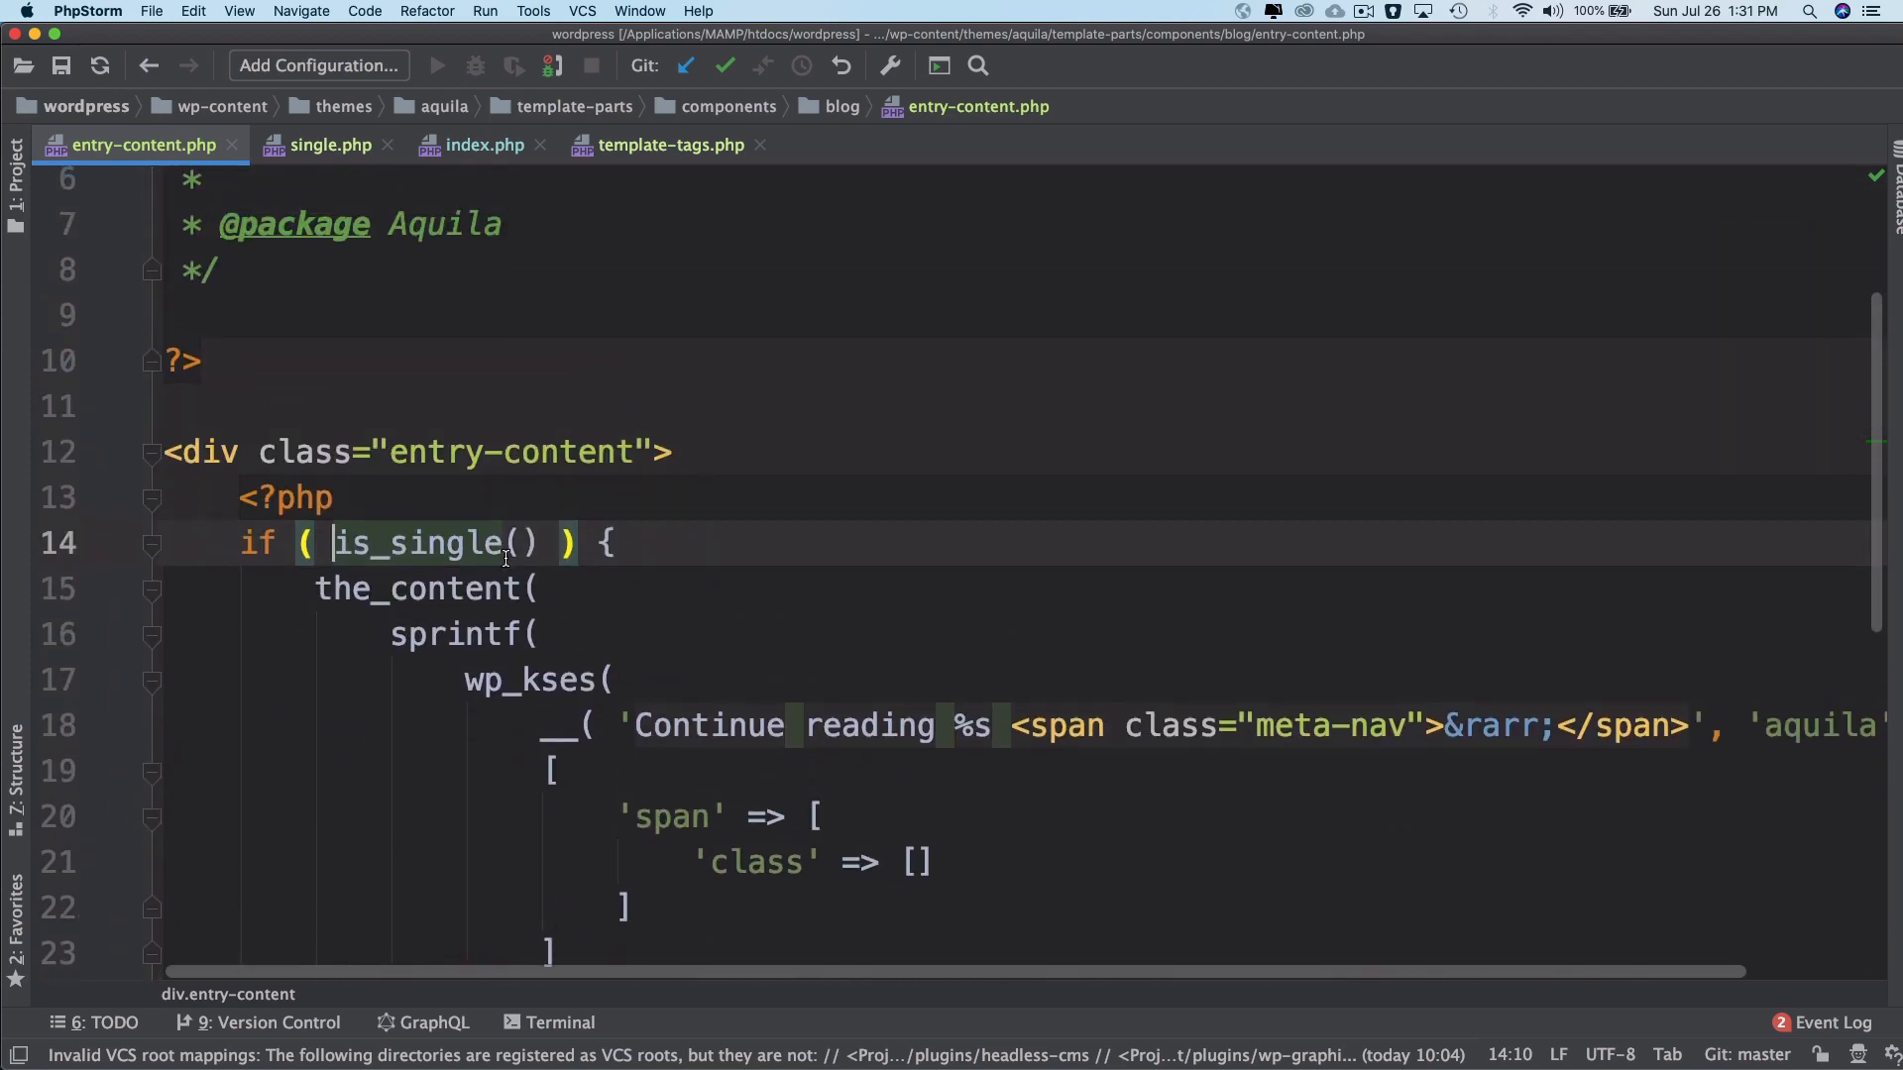
double_click(419, 543)
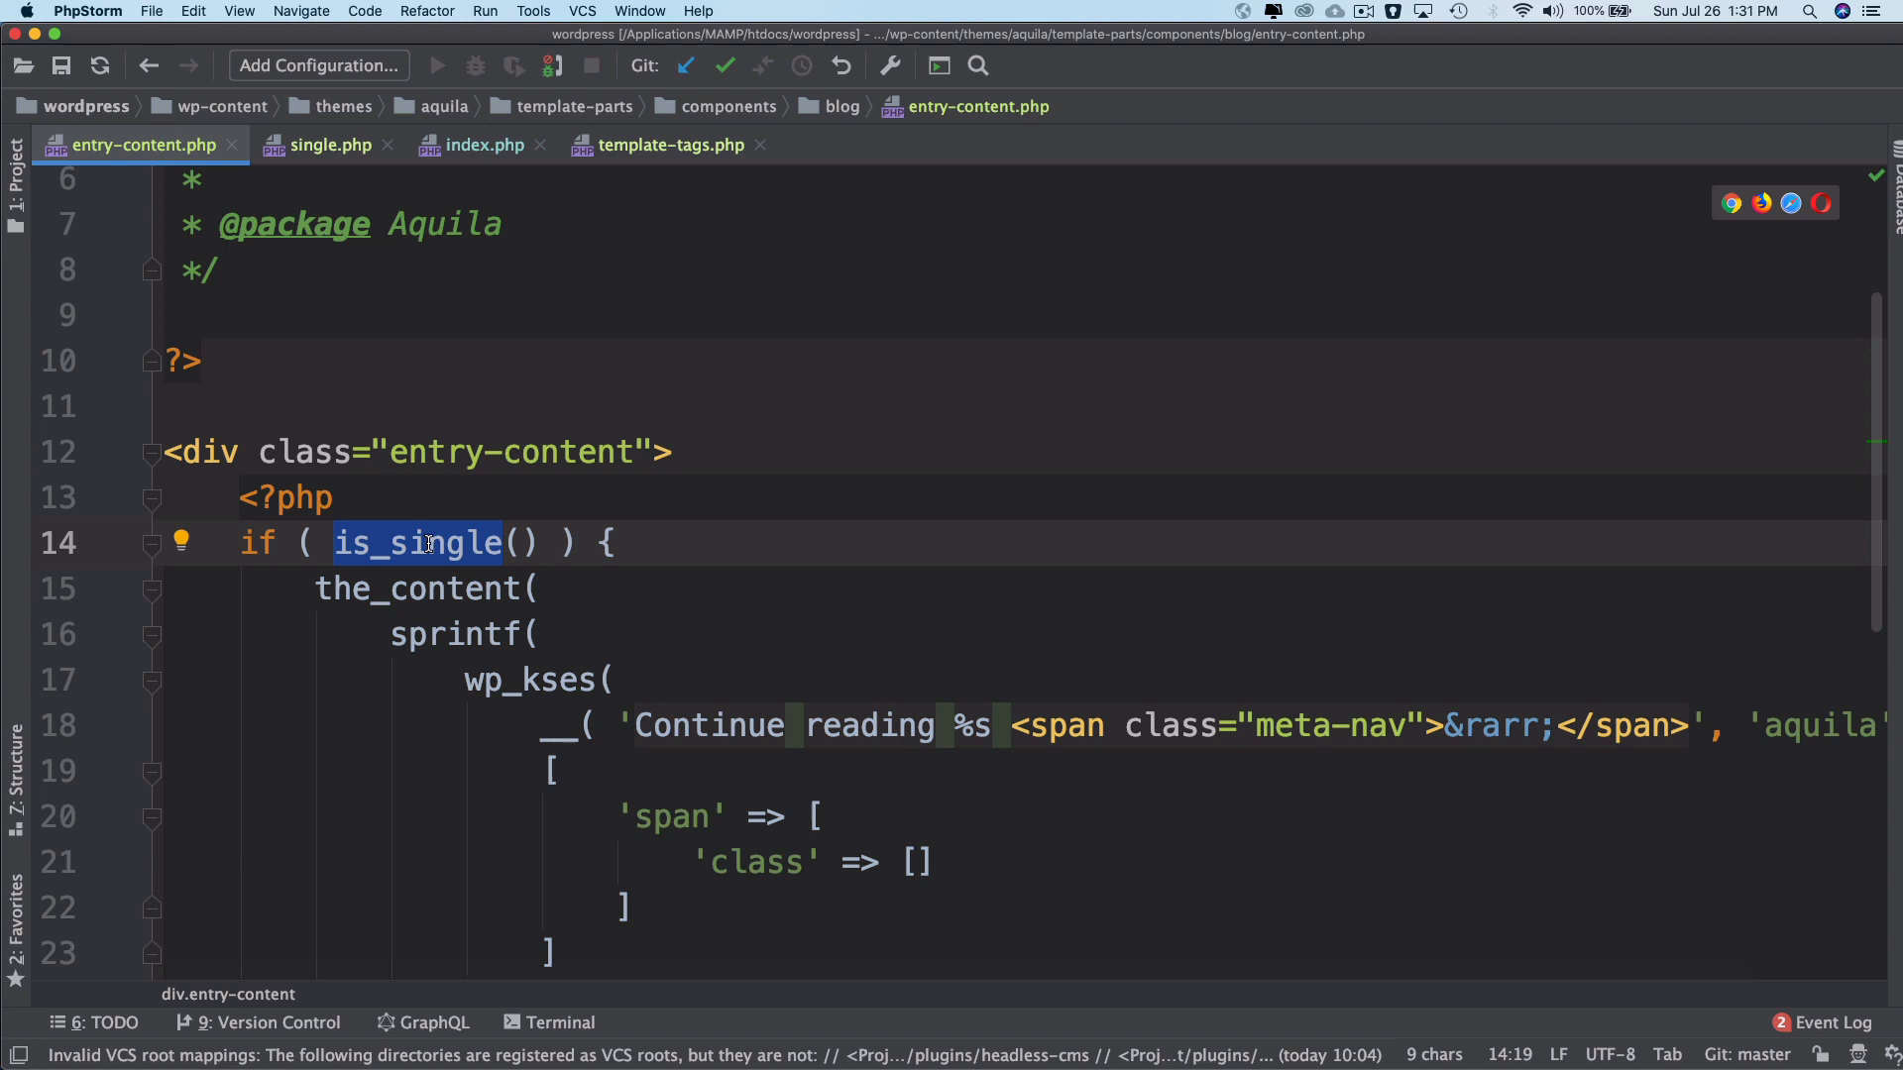
scroll(down, 3)
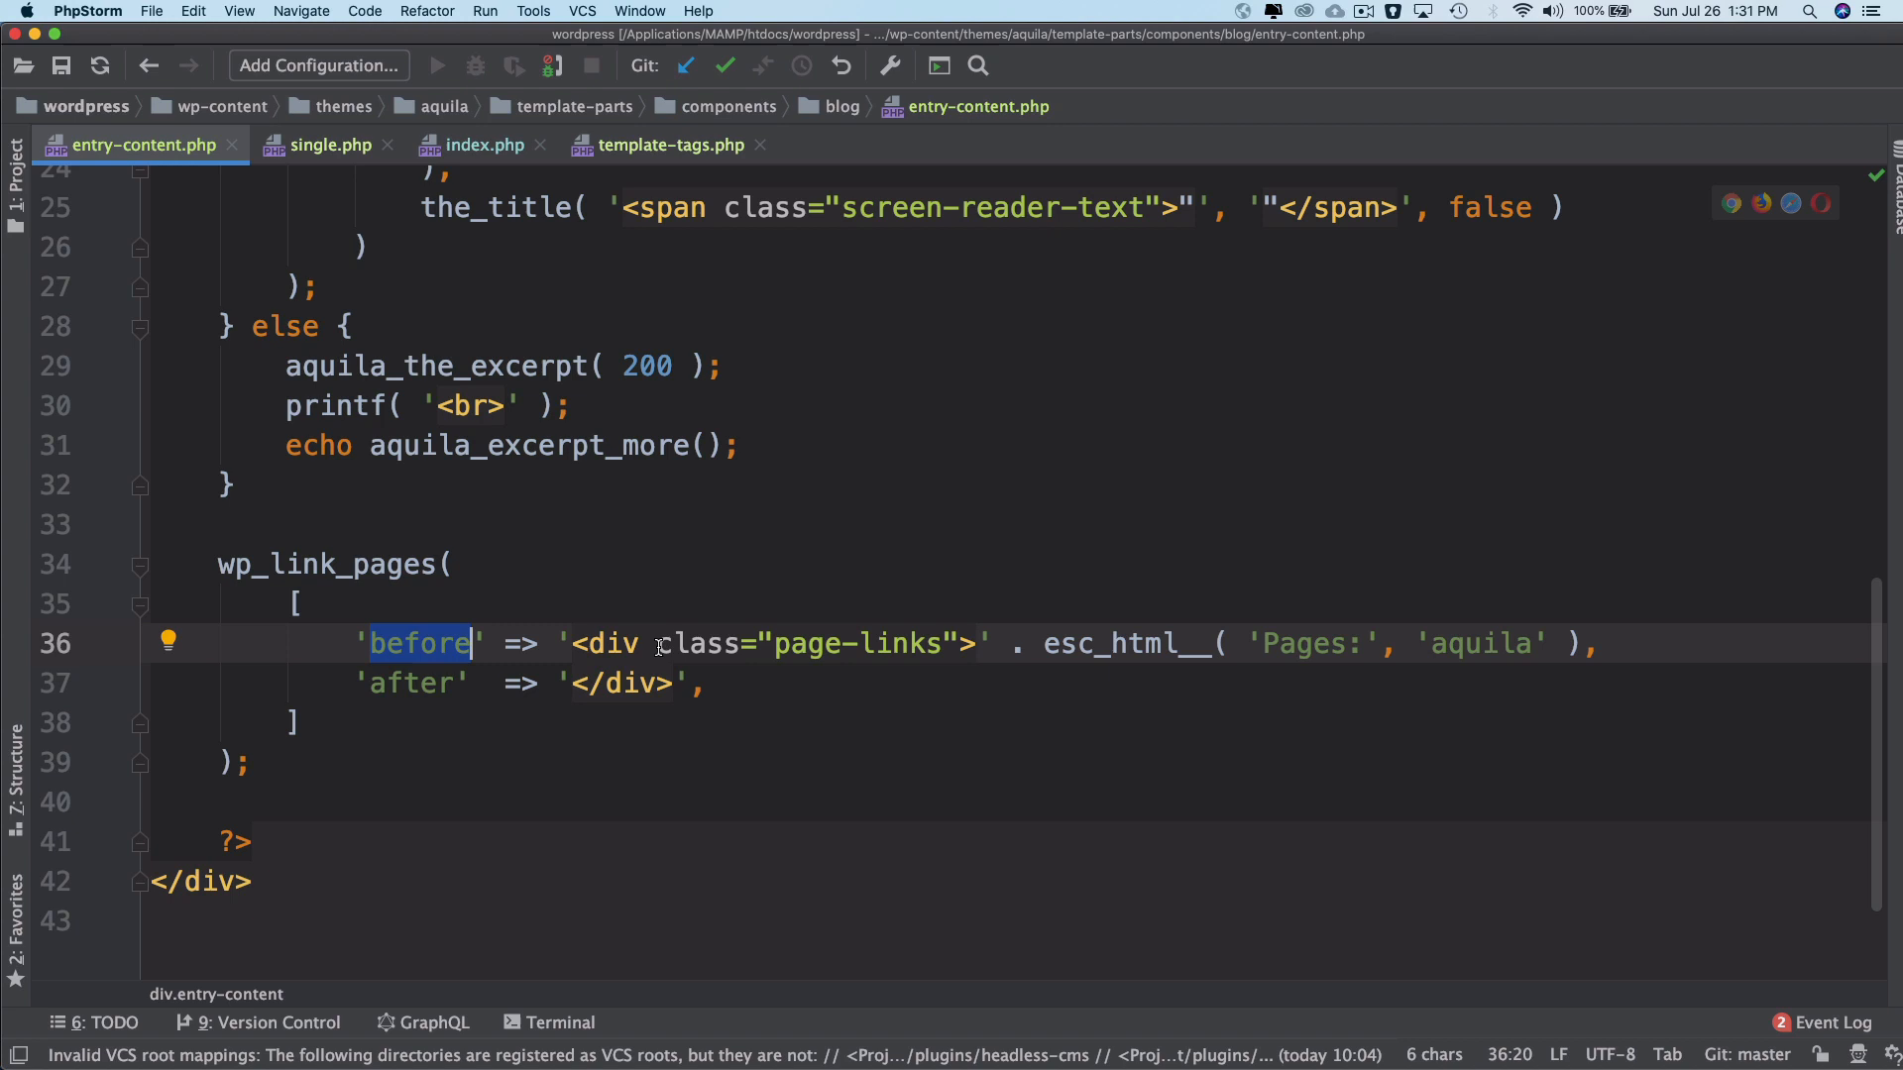
double_click(1300, 643)
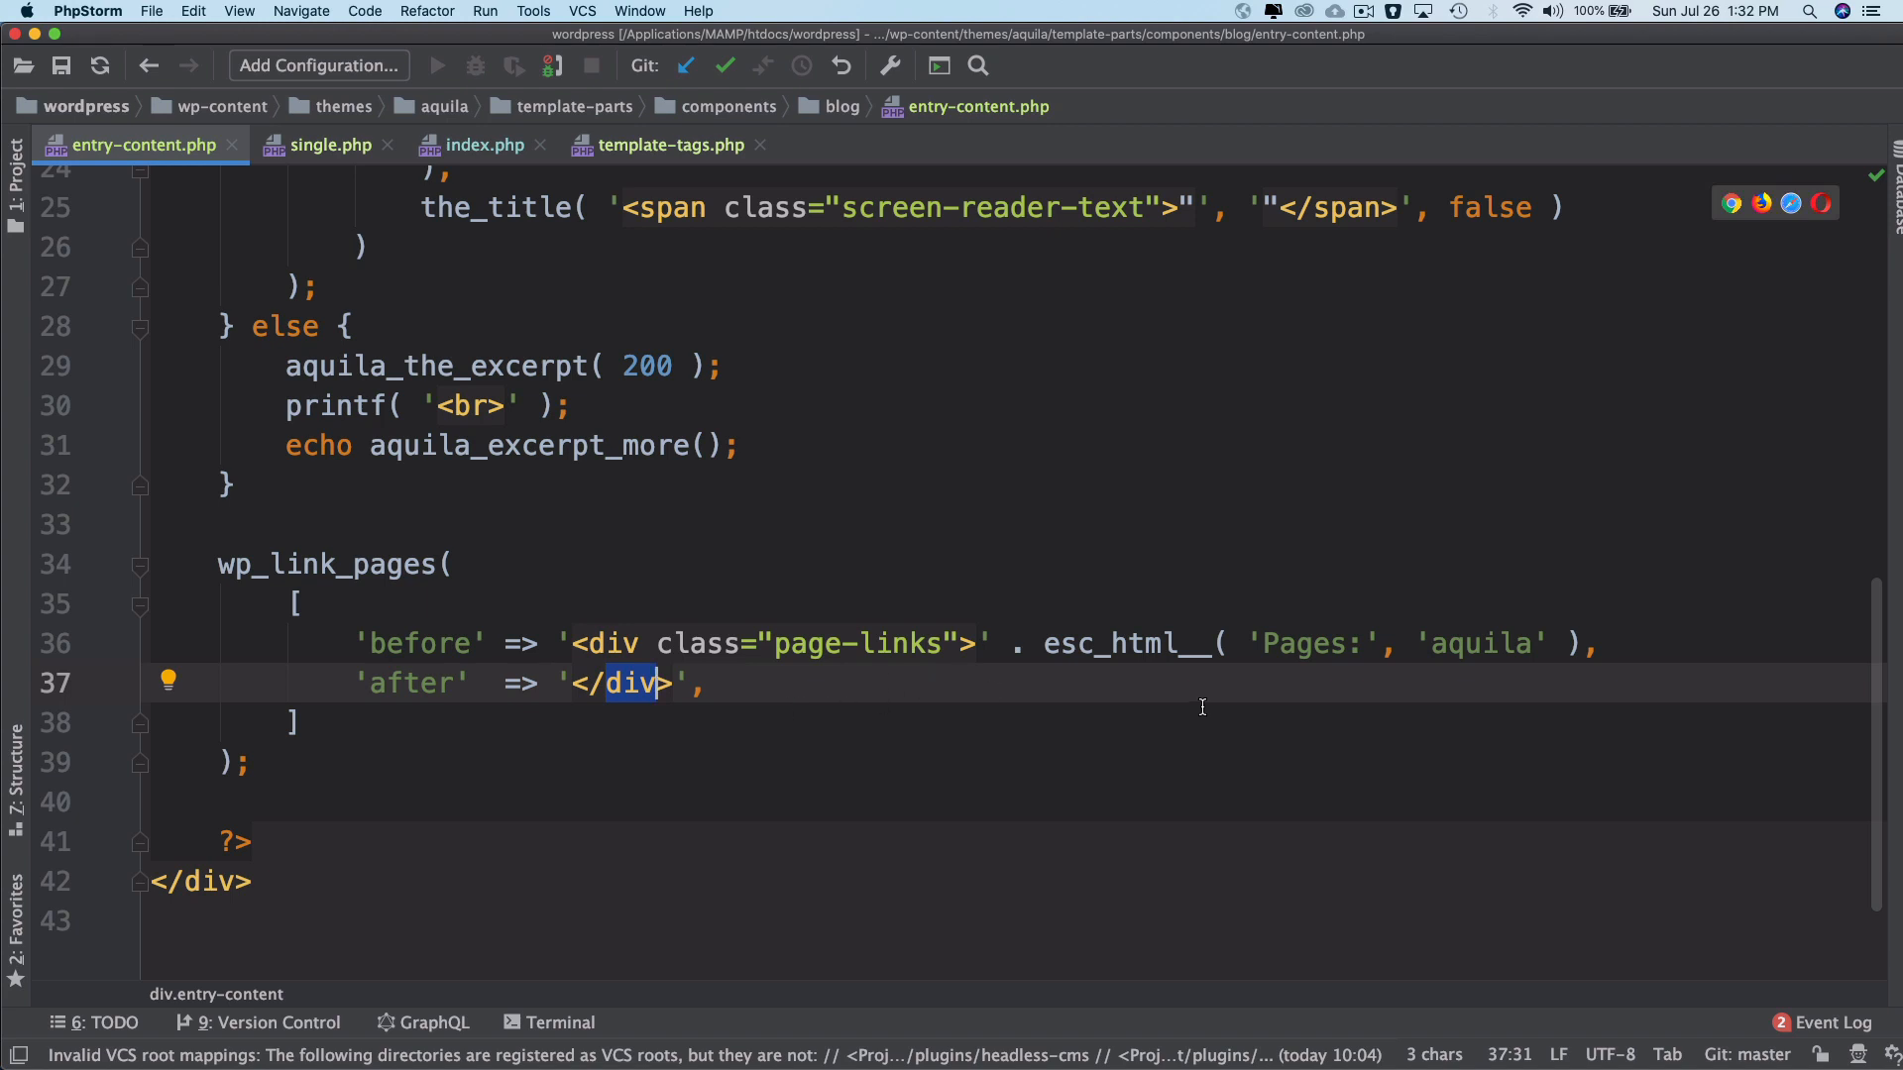
click(1326, 642)
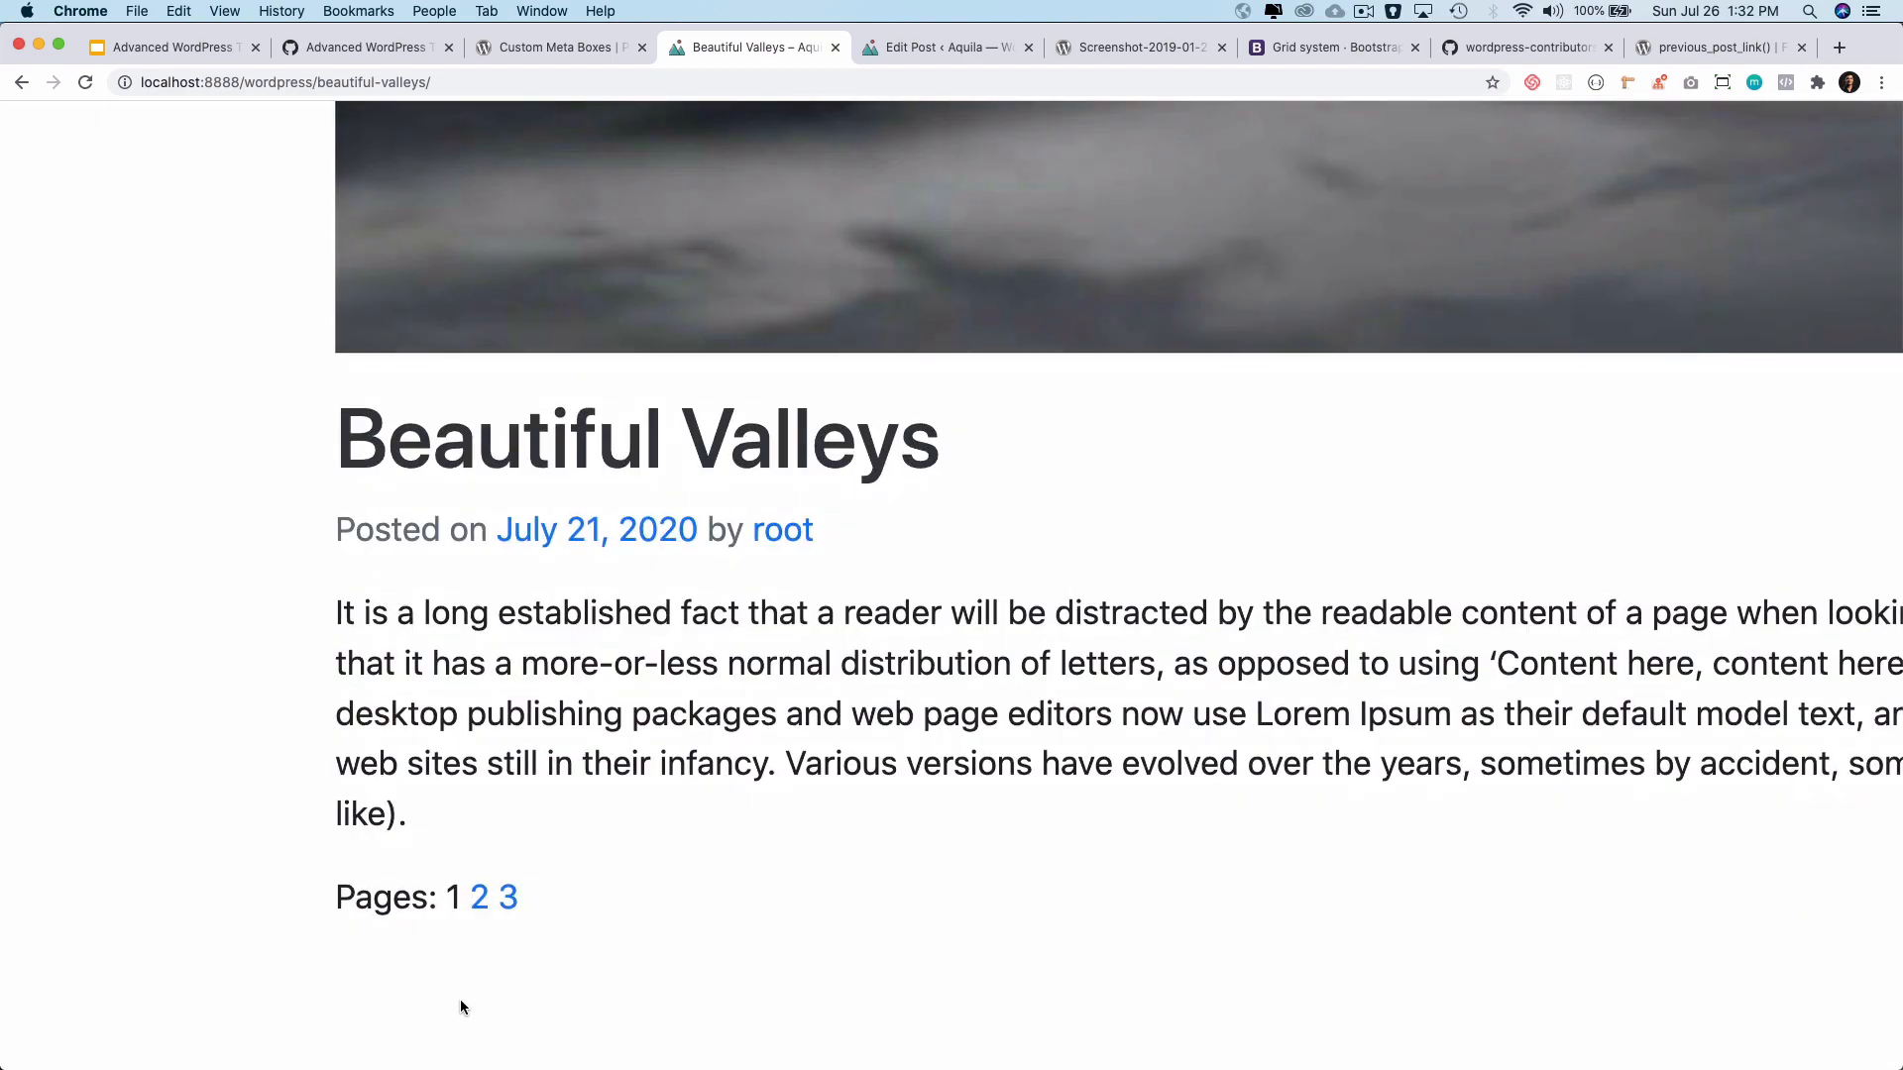
Visit pages 2 and 3 of the paginated post, highlight page 3's paragraph, and return to the editor.
click(480, 896)
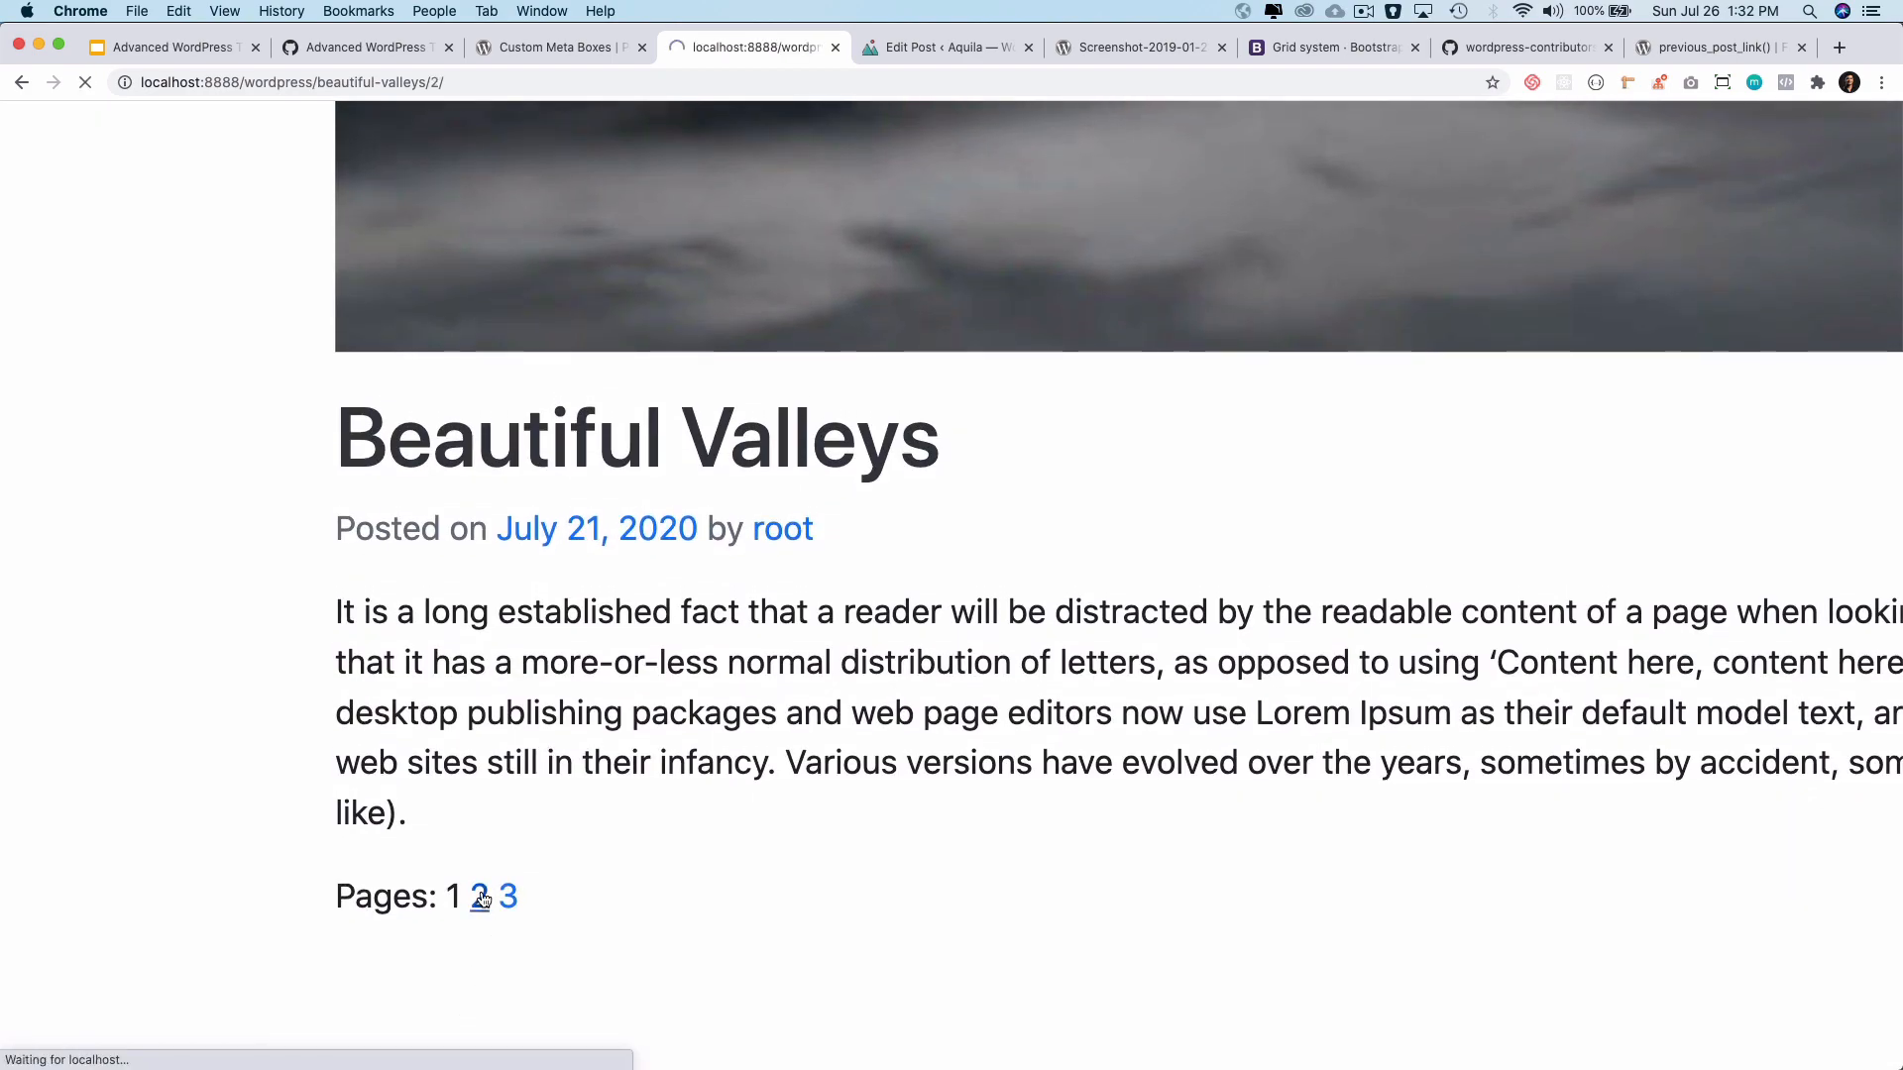
click(479, 896)
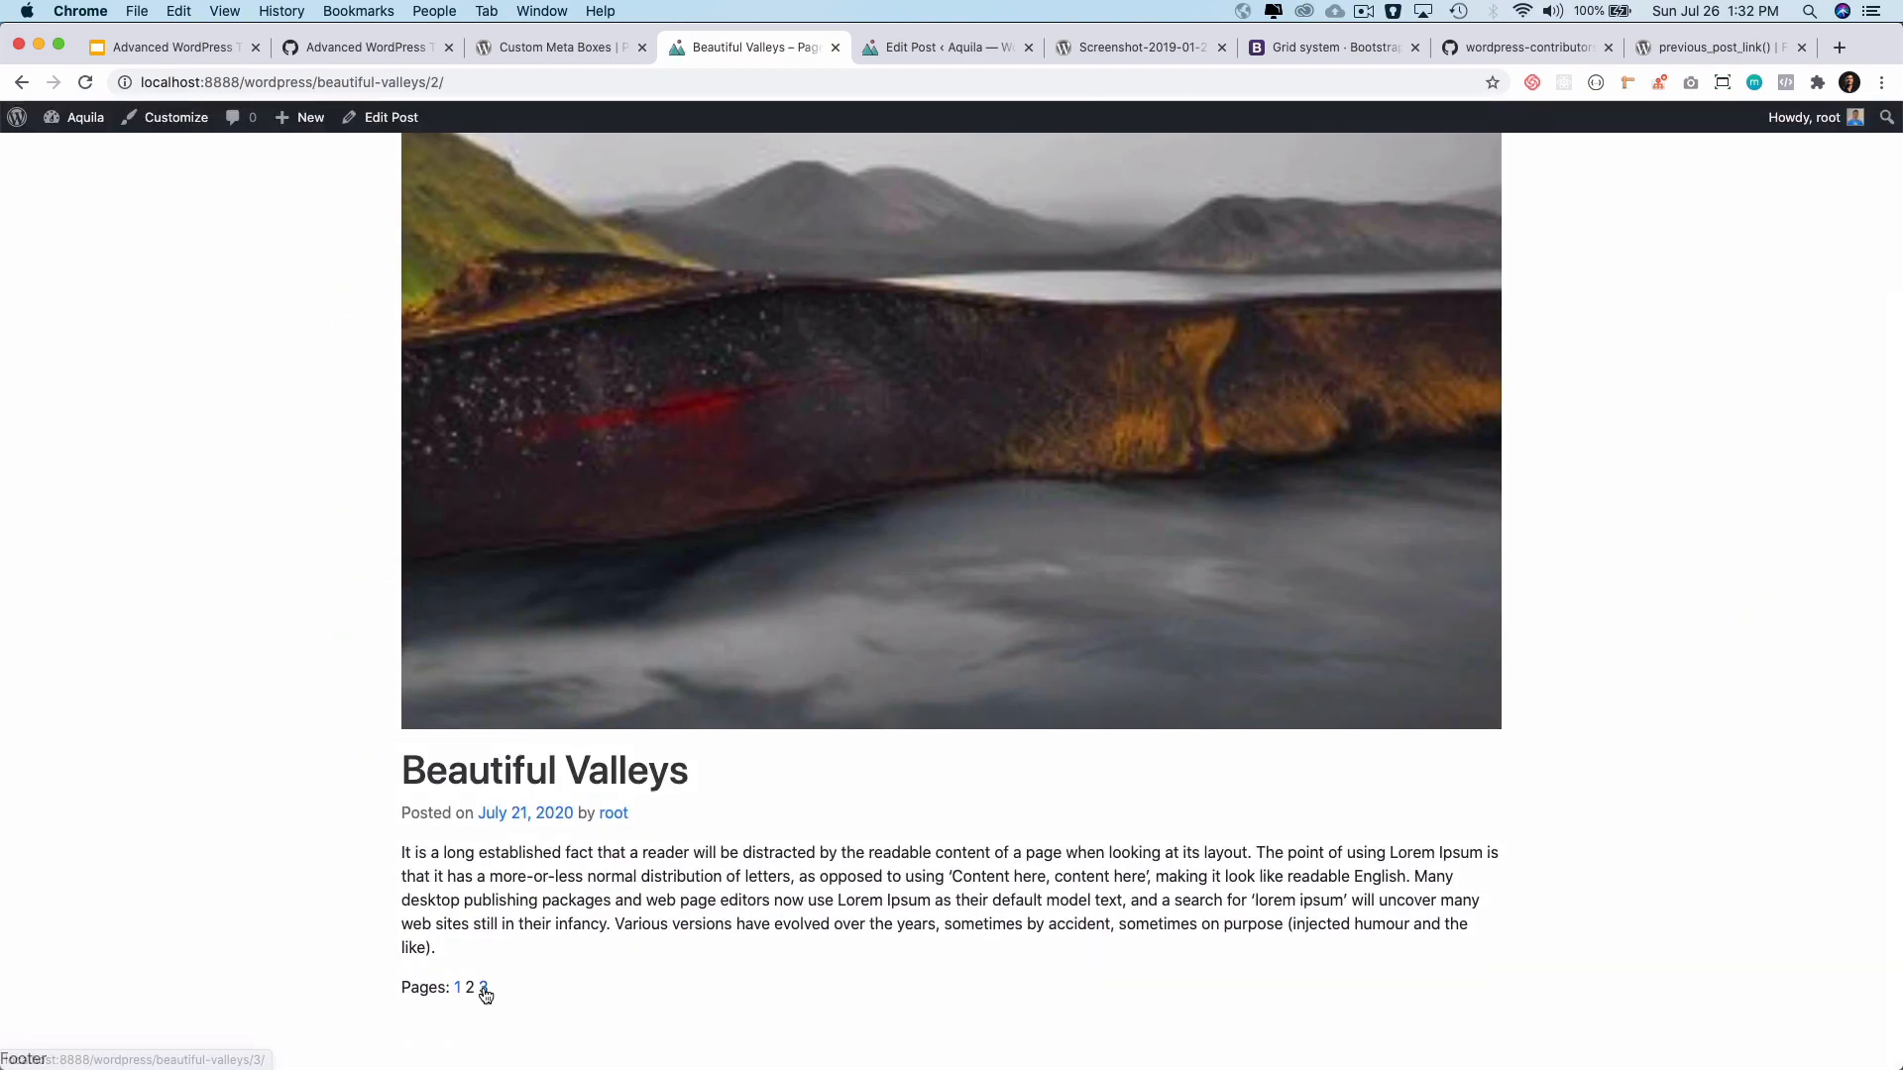
click(483, 987)
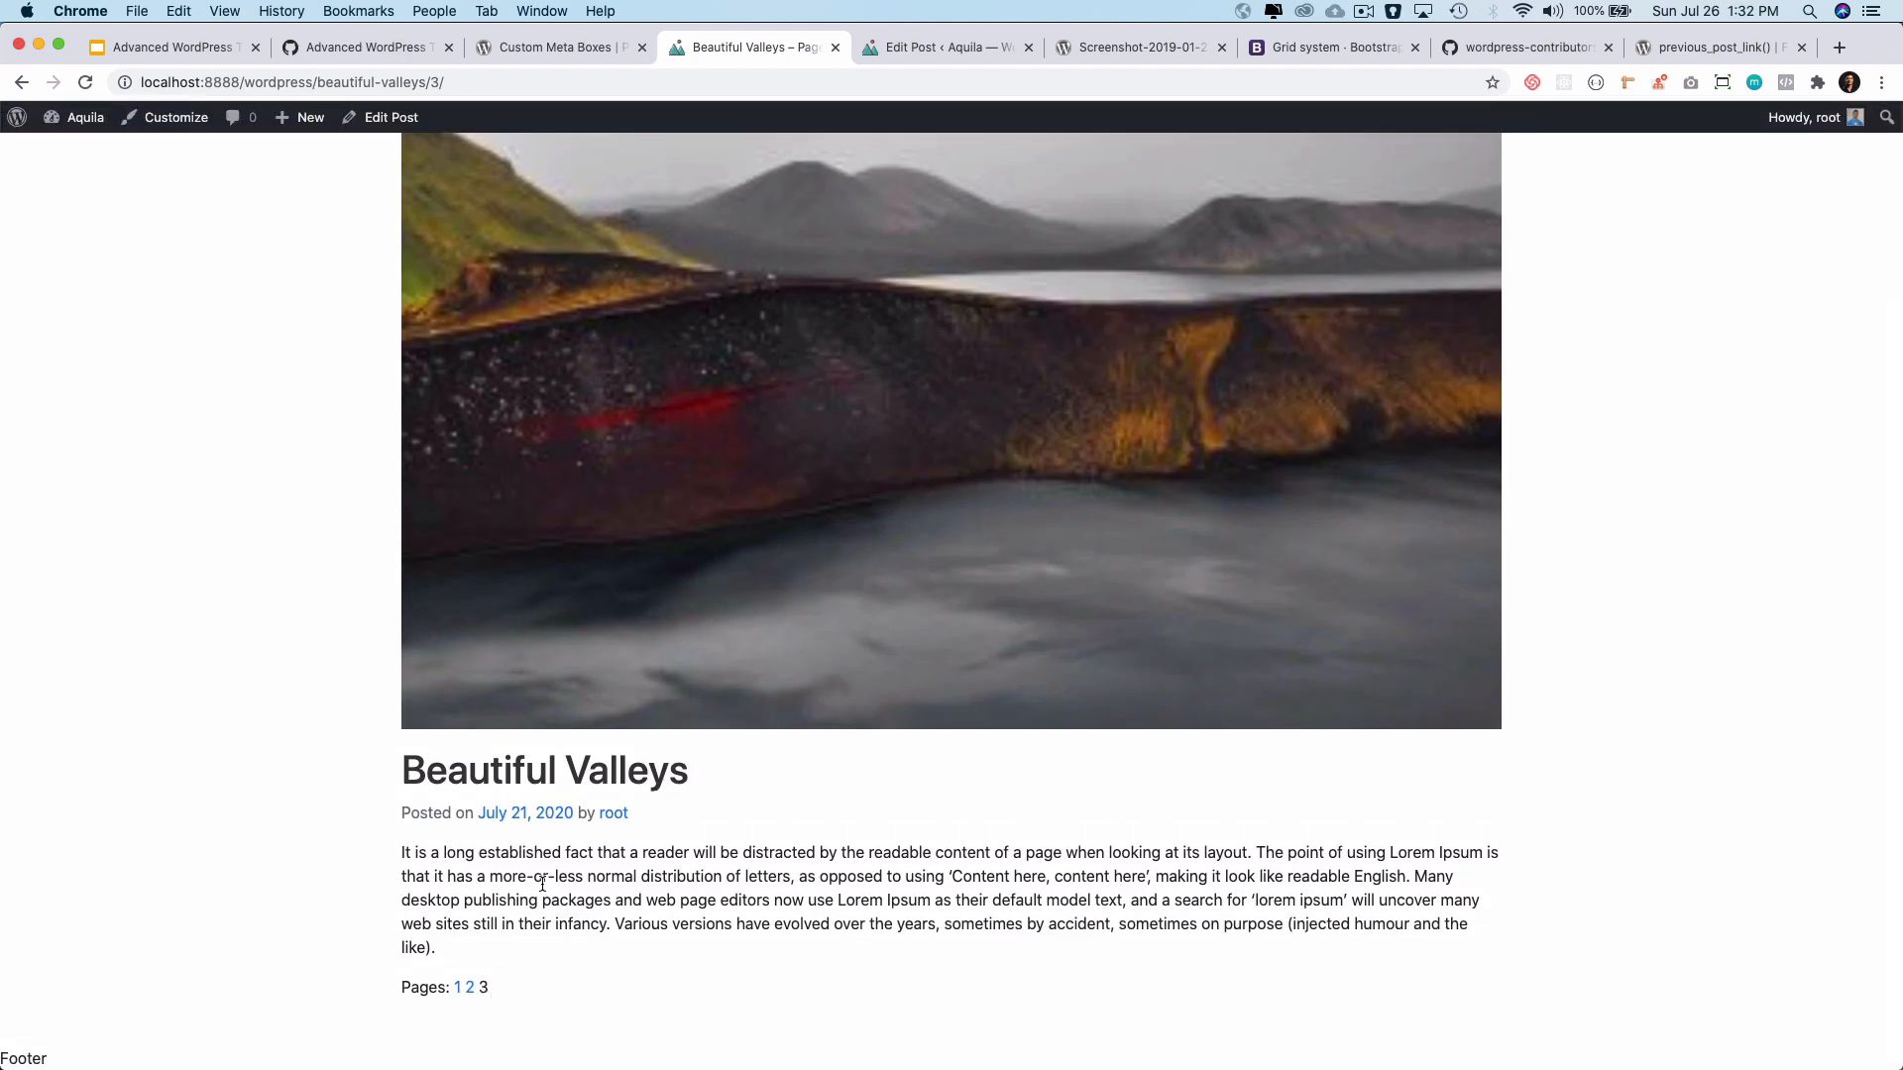
drag(402, 852, 434, 948)
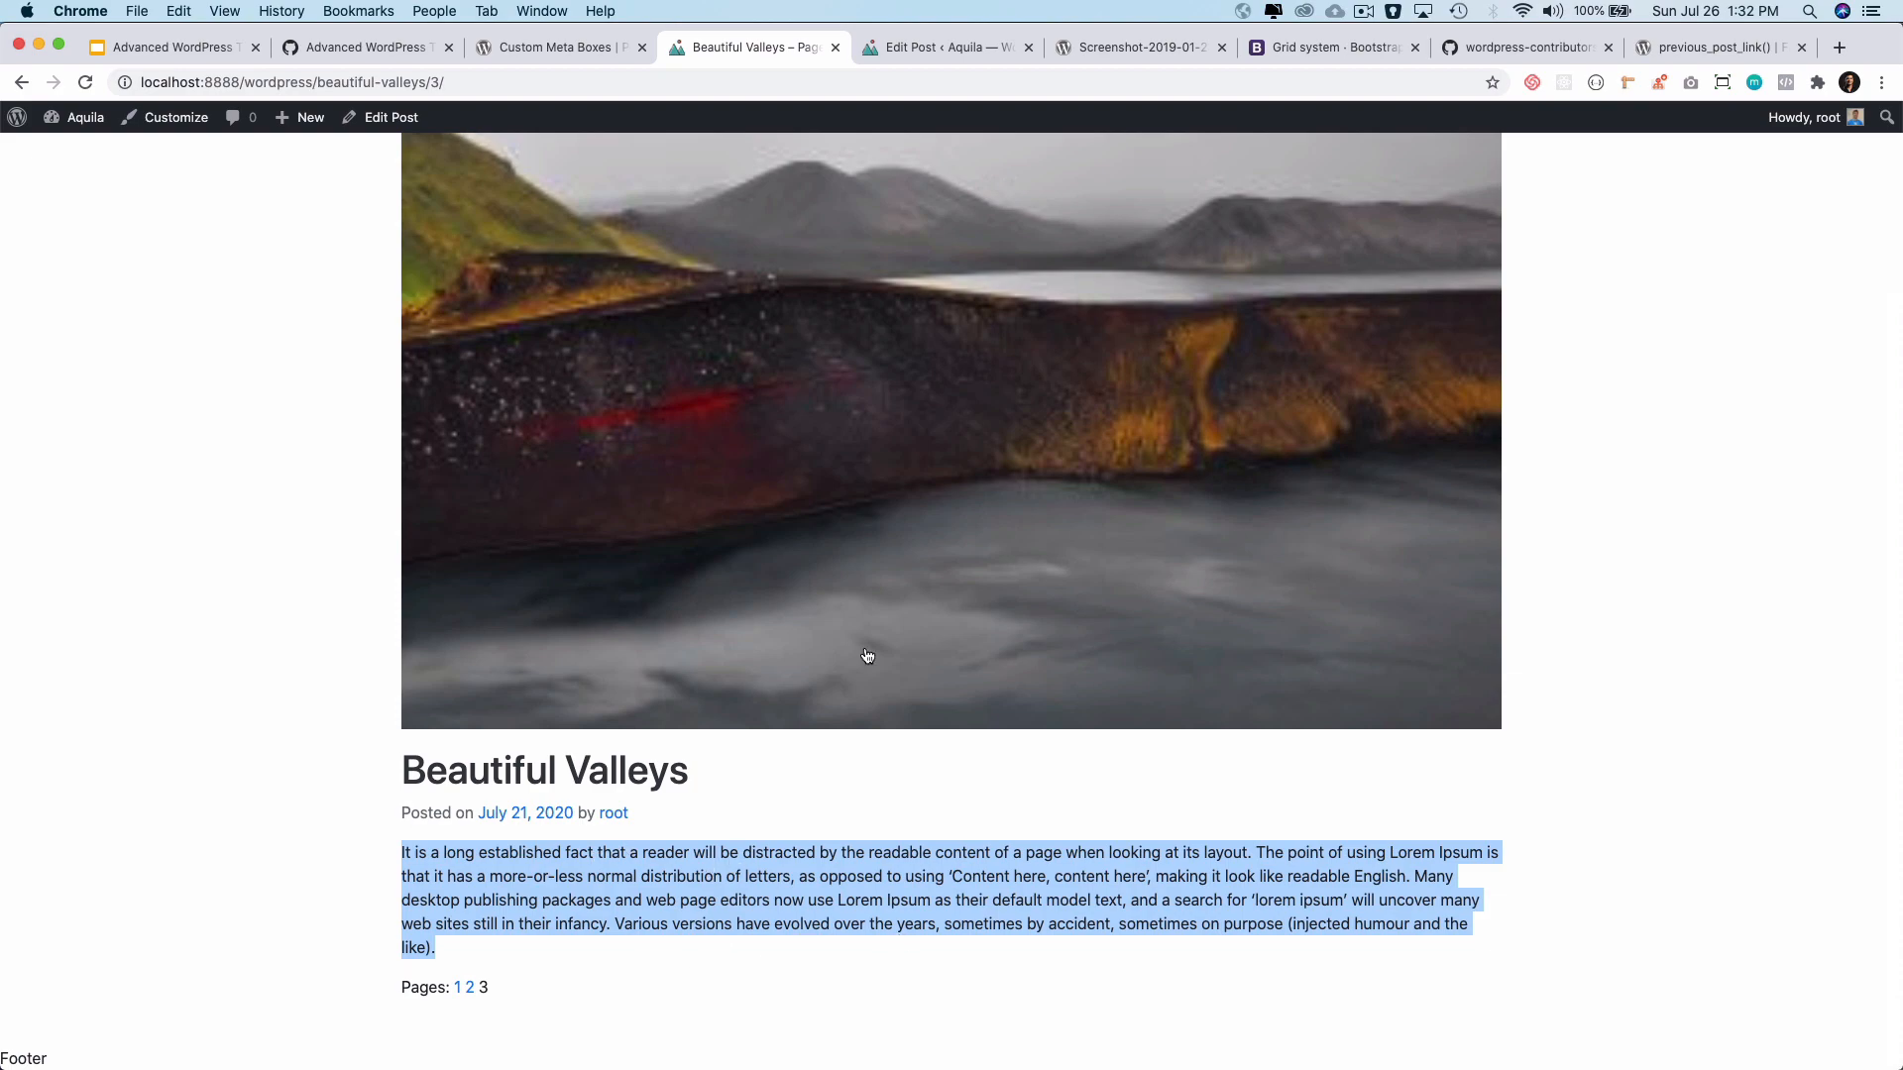
click(948, 48)
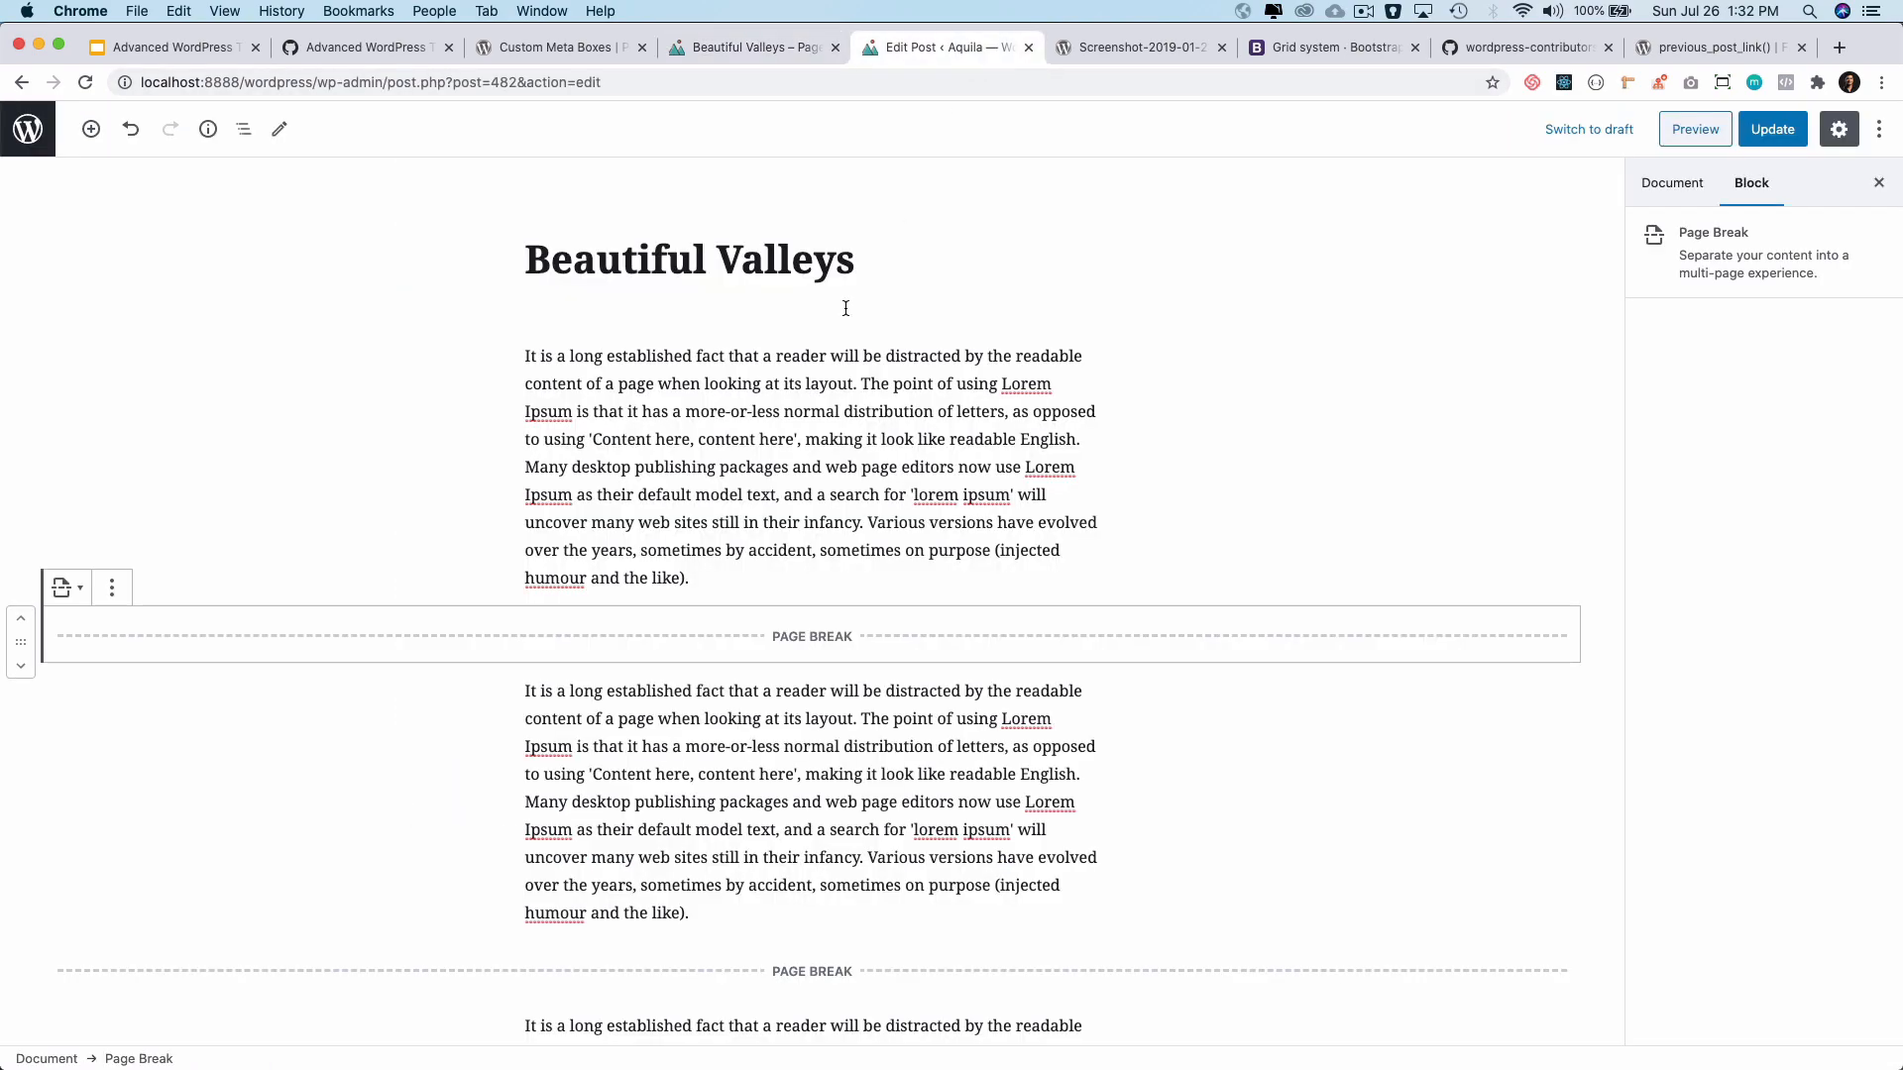
Place the cursor in the third paragraph and move to the site's Blog listing page.
scroll(down, 3)
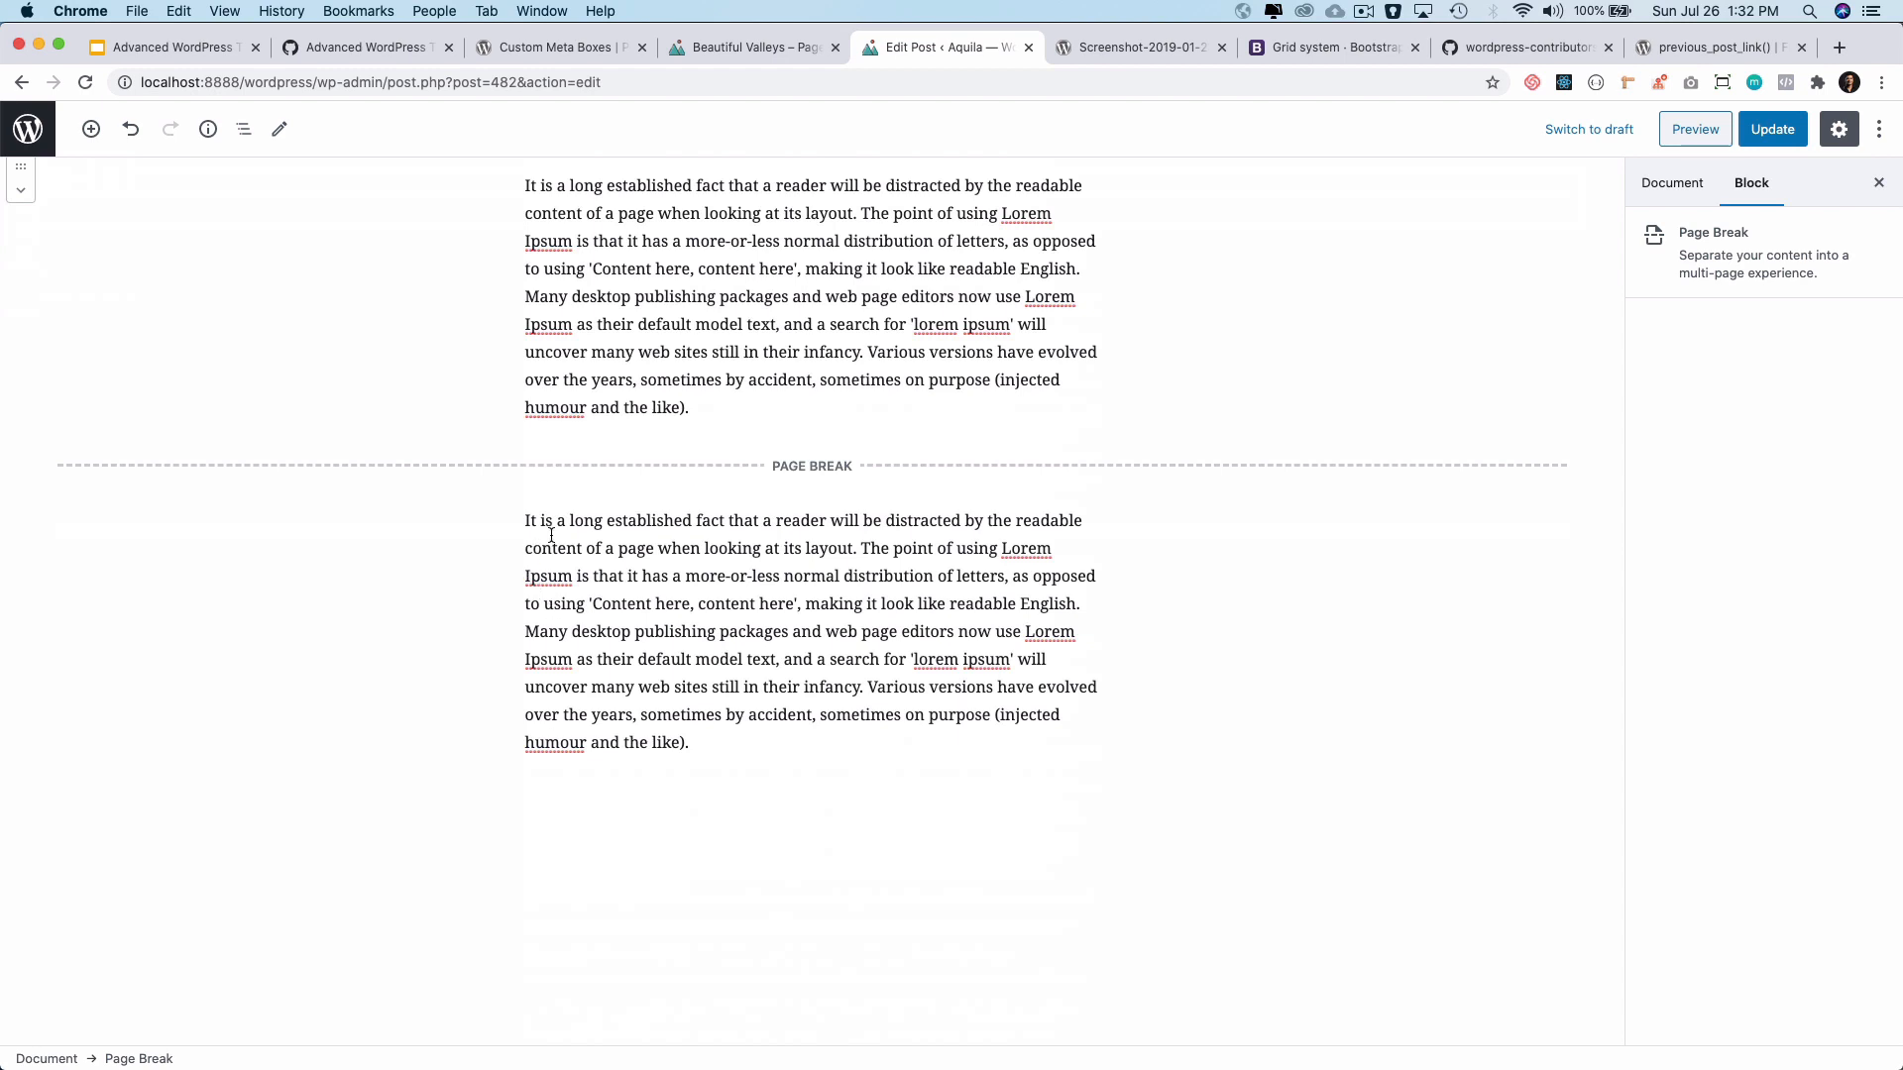
click(553, 535)
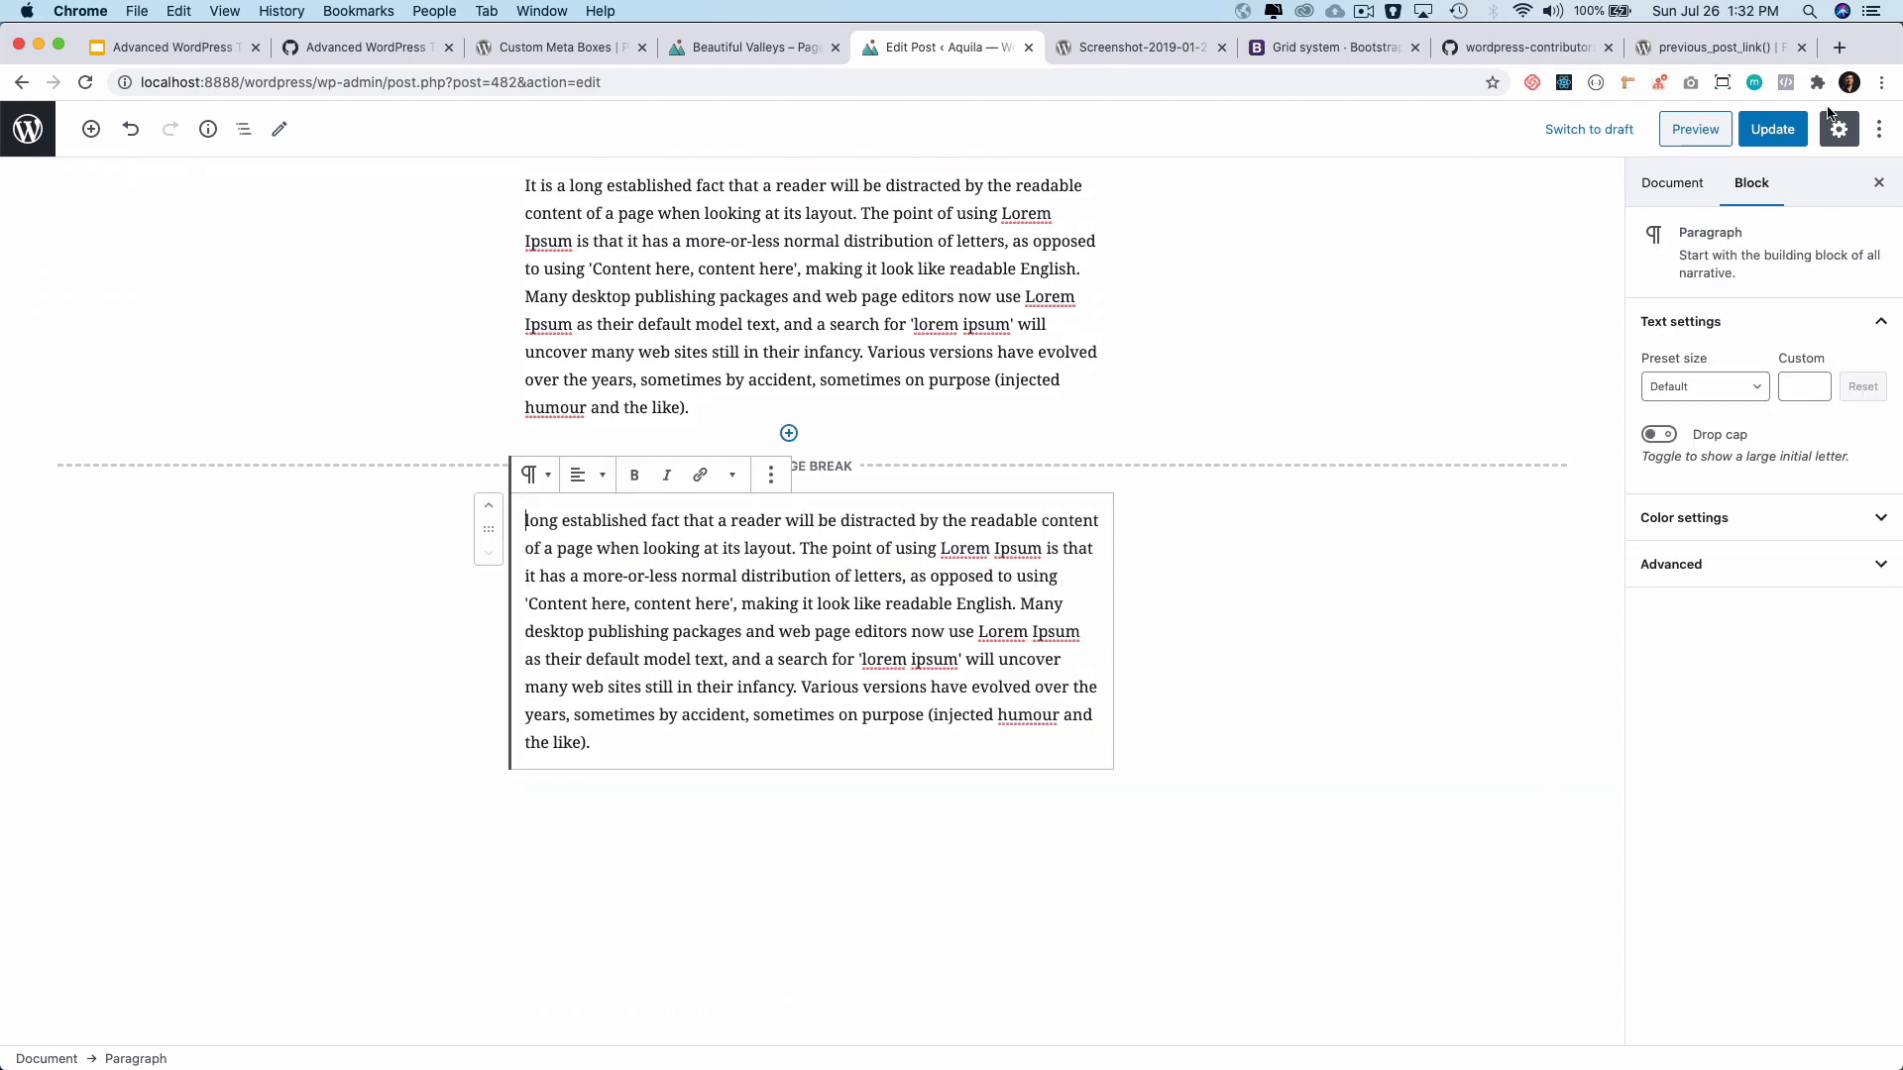
click(1773, 129)
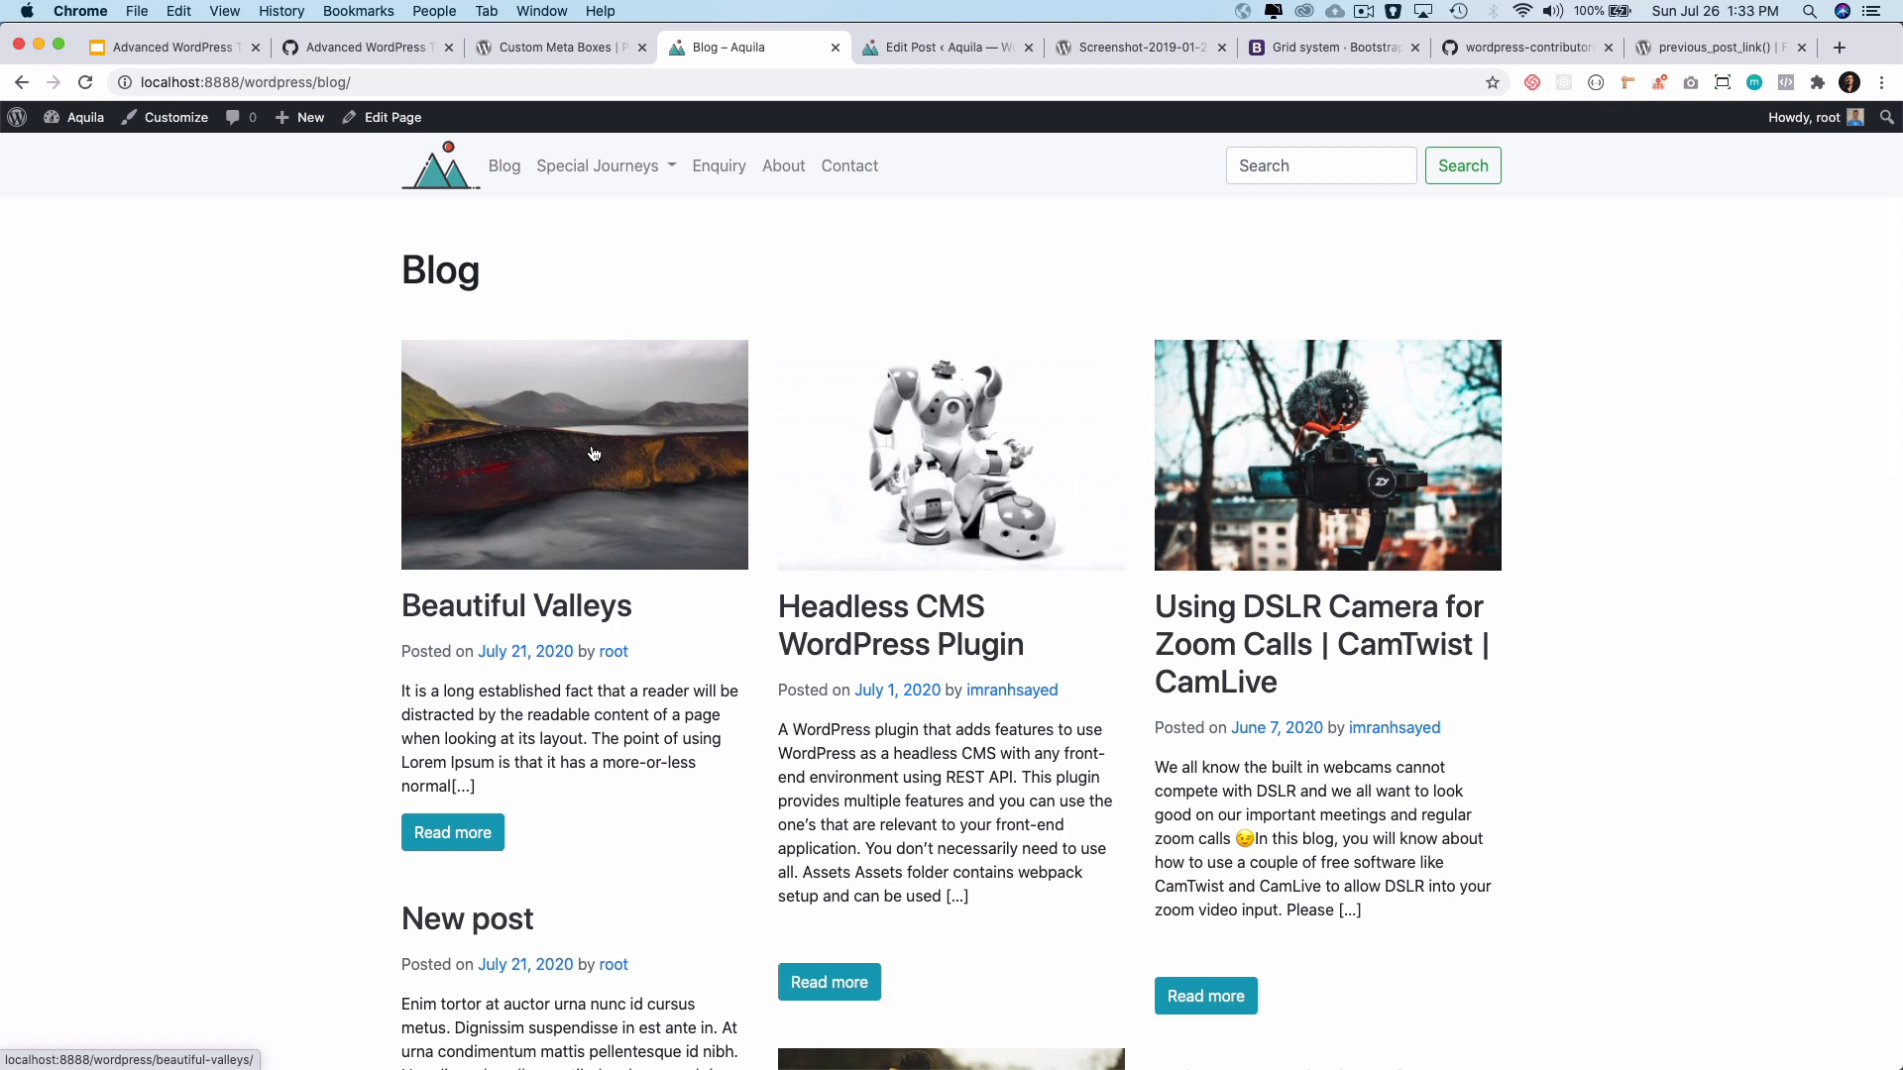
mouse_move(971, 991)
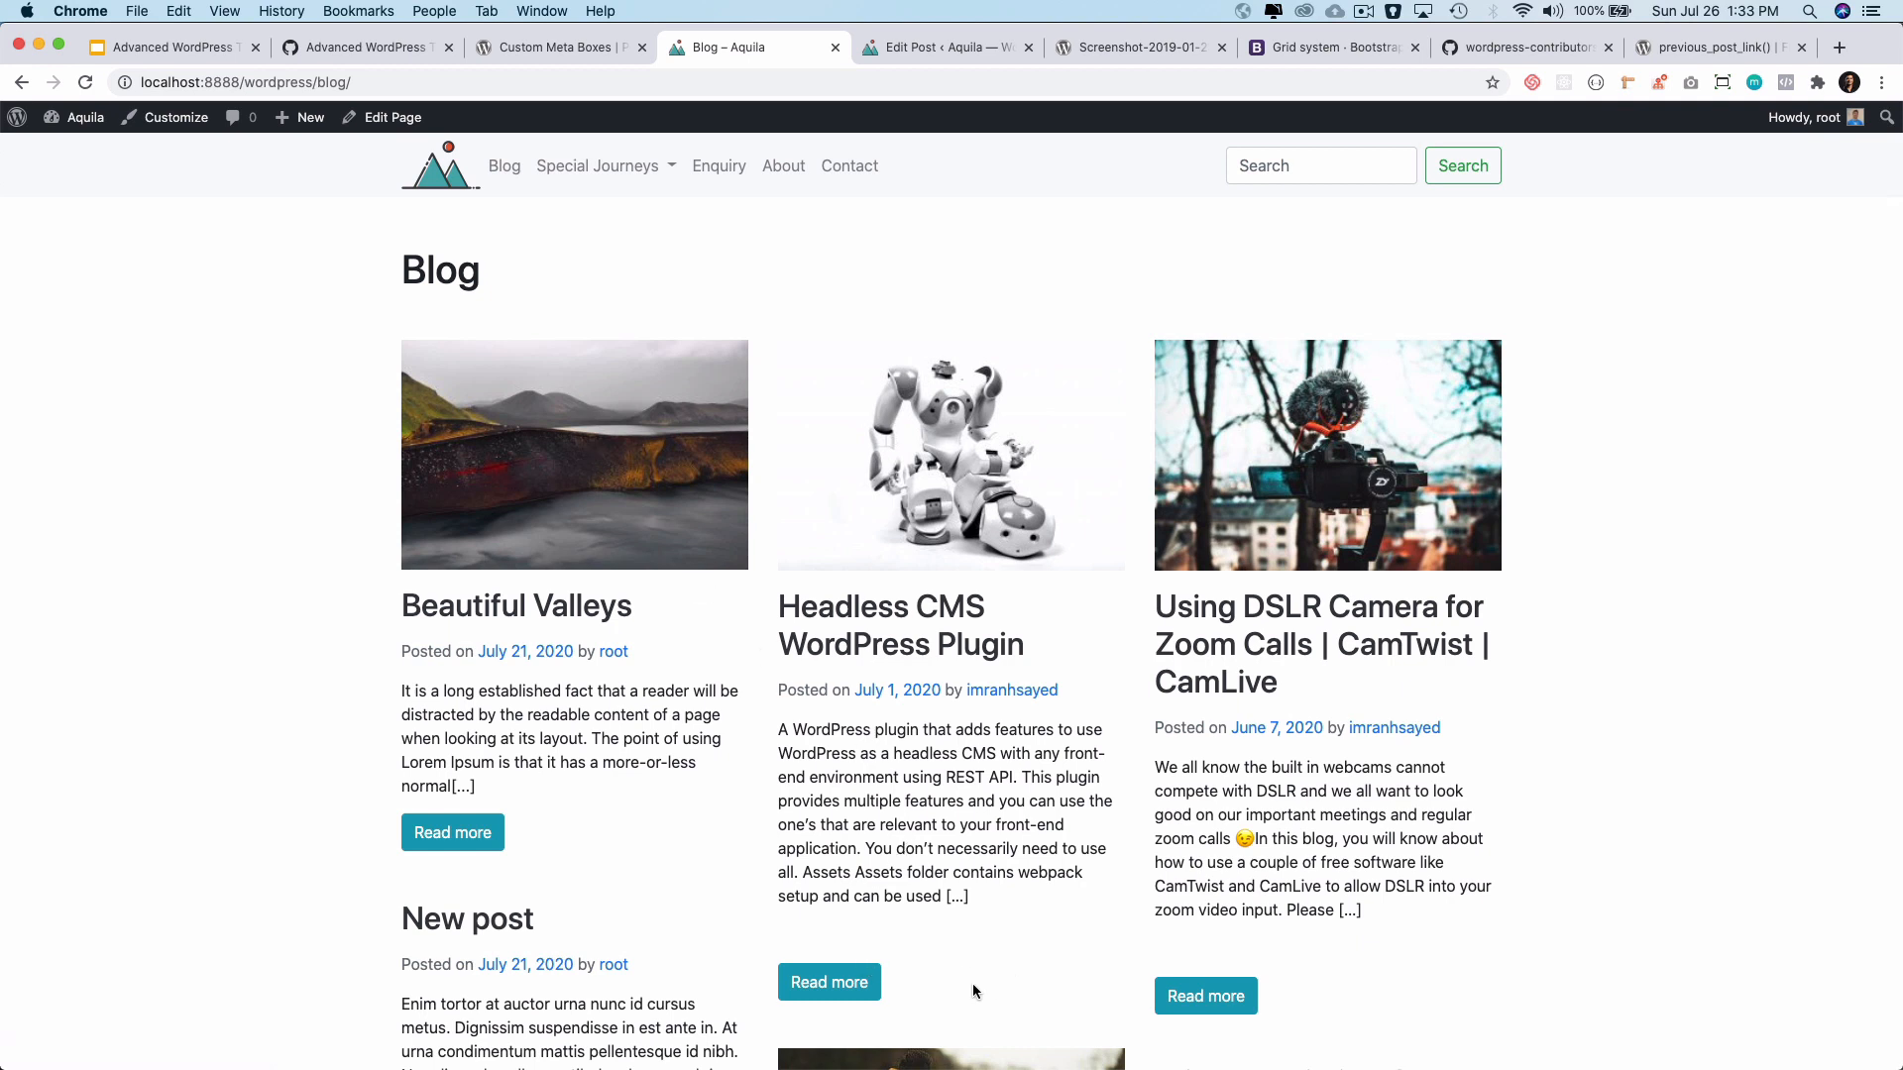